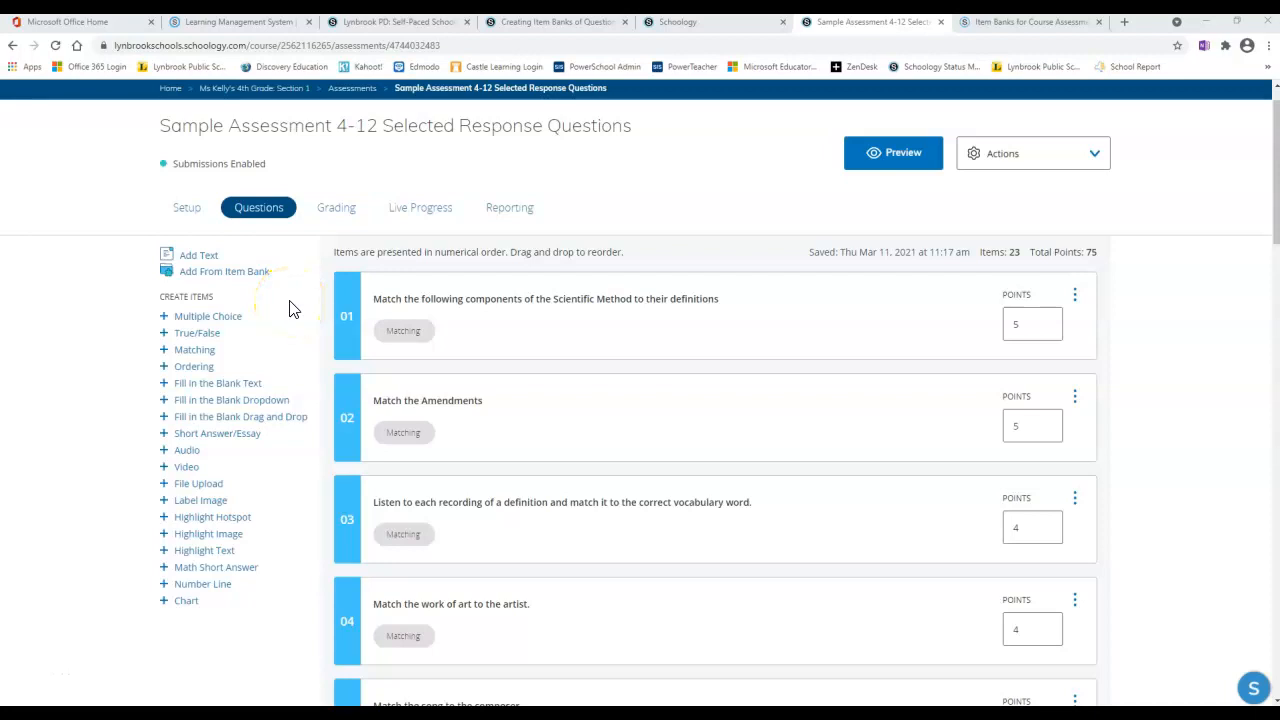
mouse_move(259, 207)
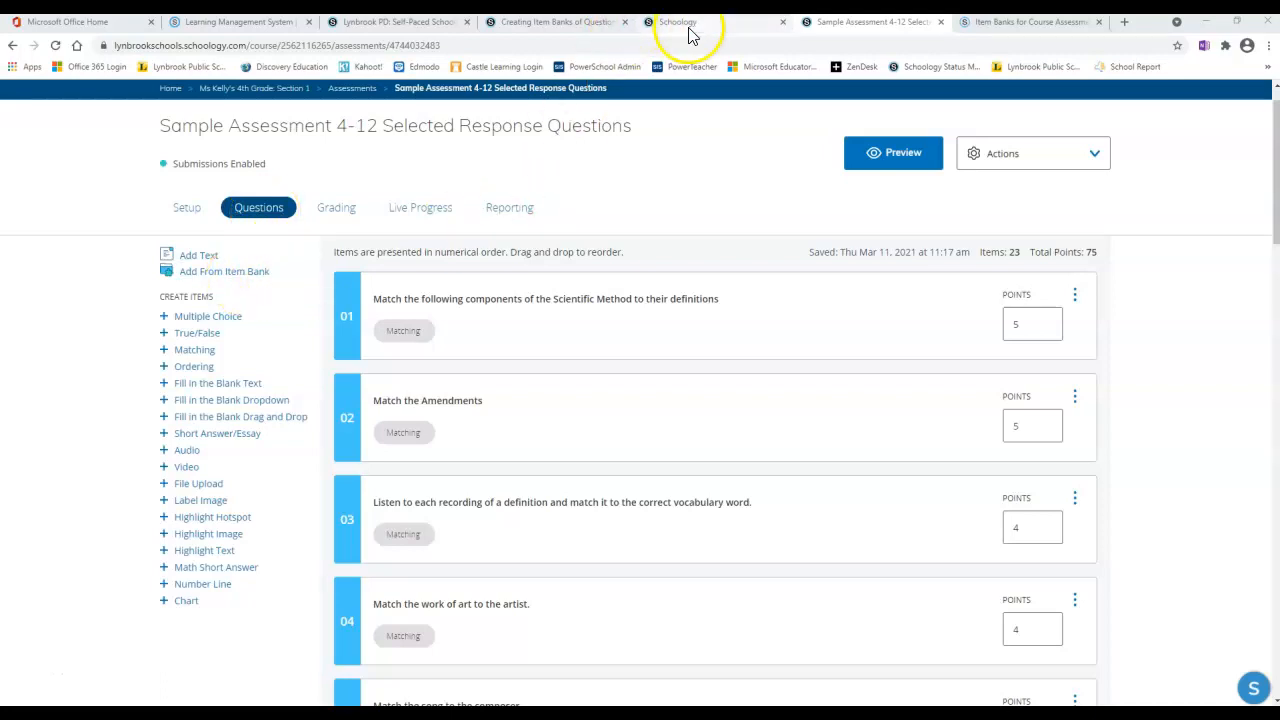
Step: Switch from the Unit 1 item bank tab to another Schoology tab
left_click(555, 21)
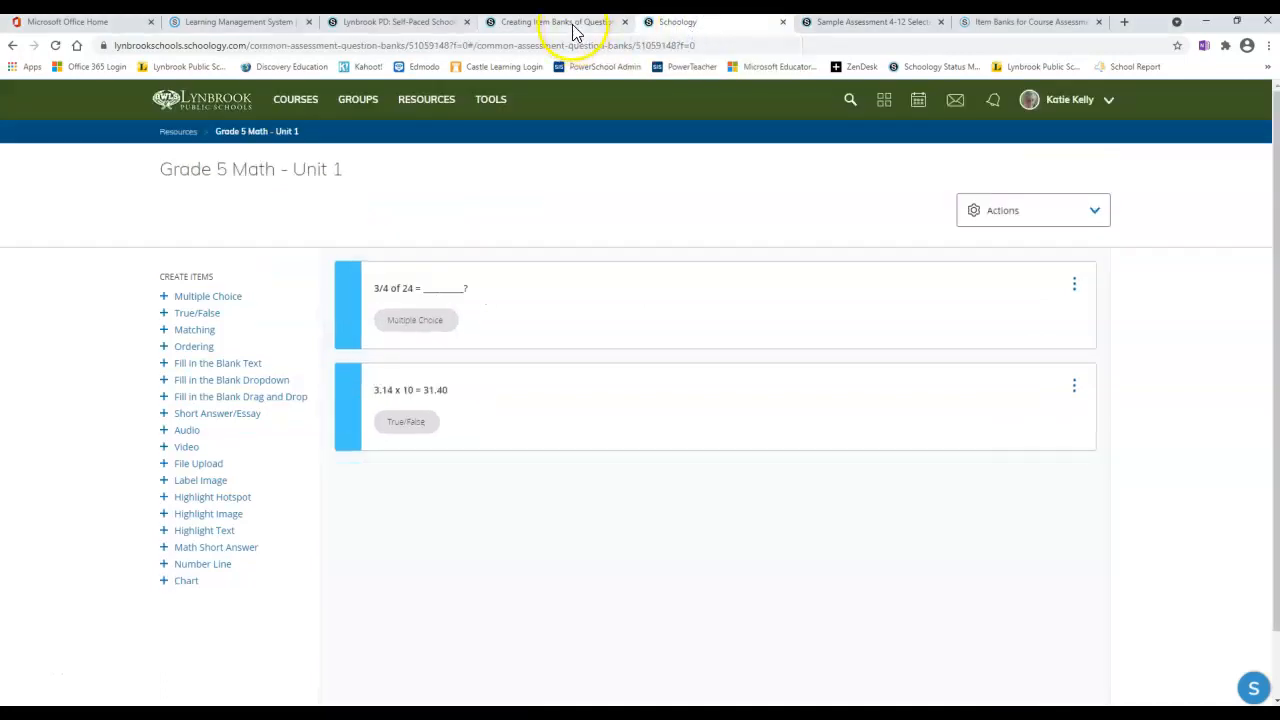
left_click(432, 99)
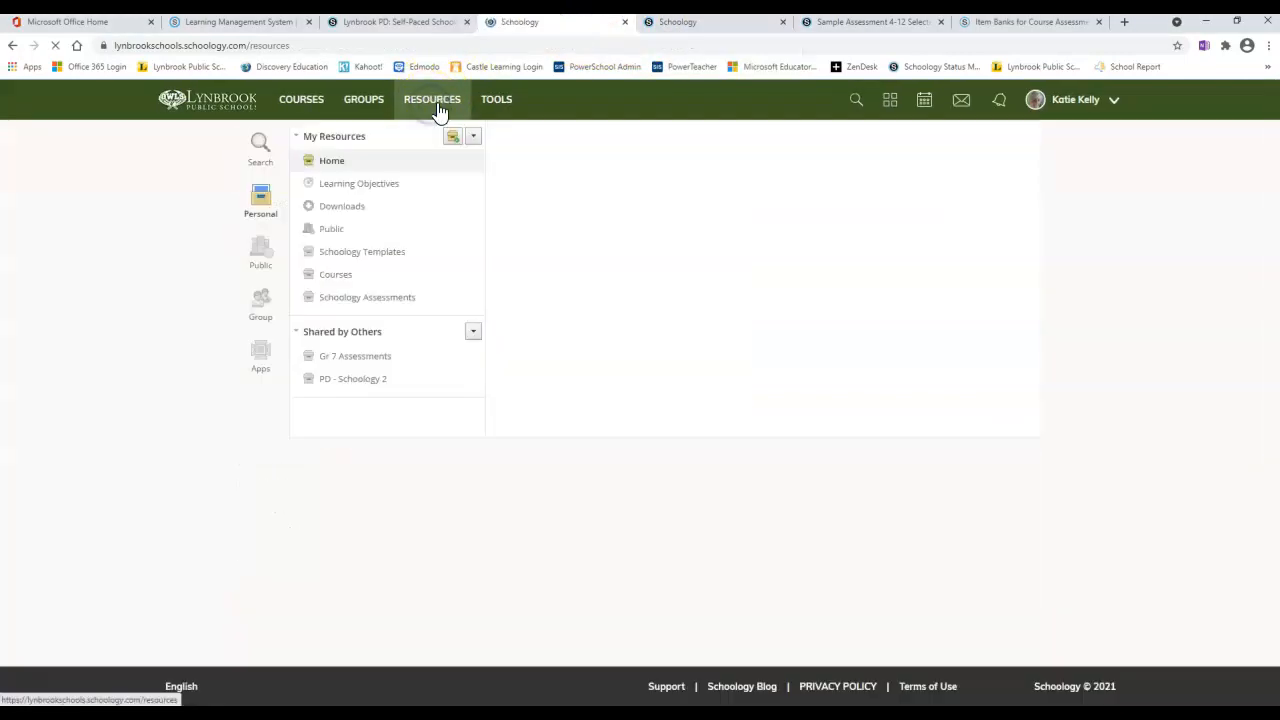
left_click(331, 160)
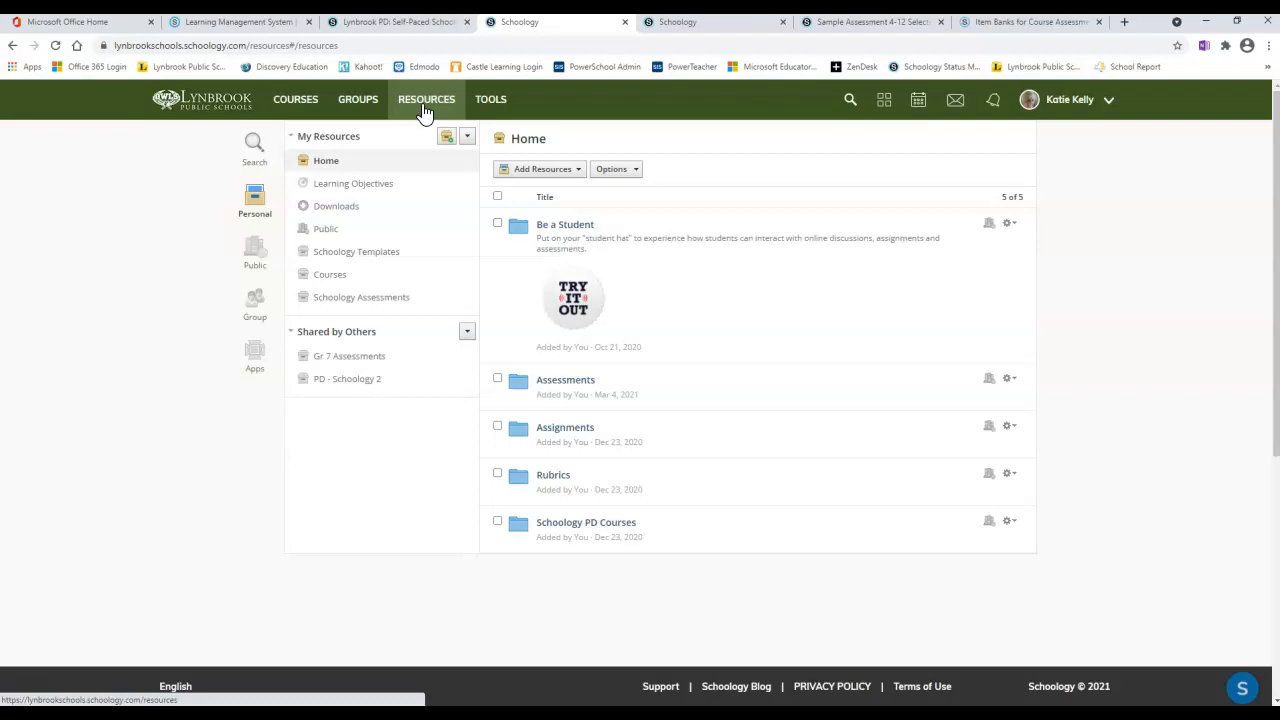
mouse_move(254, 197)
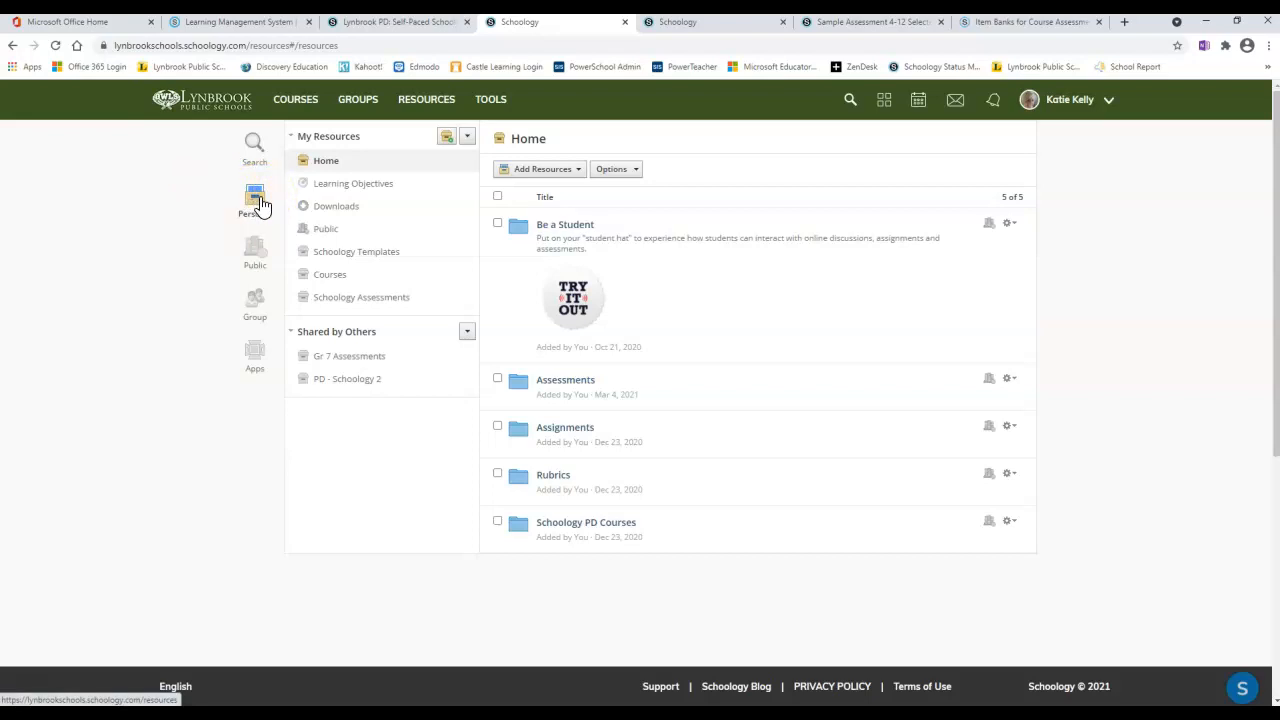
mouse_move(255, 305)
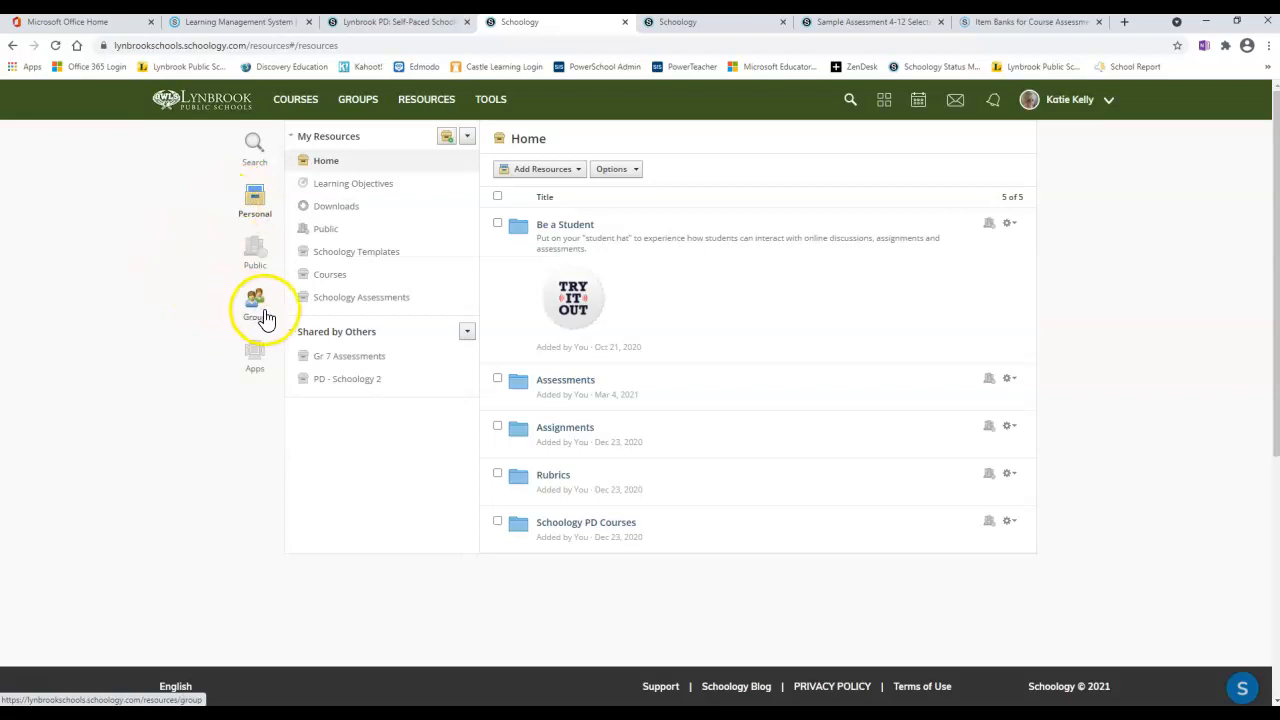
mouse_move(268, 318)
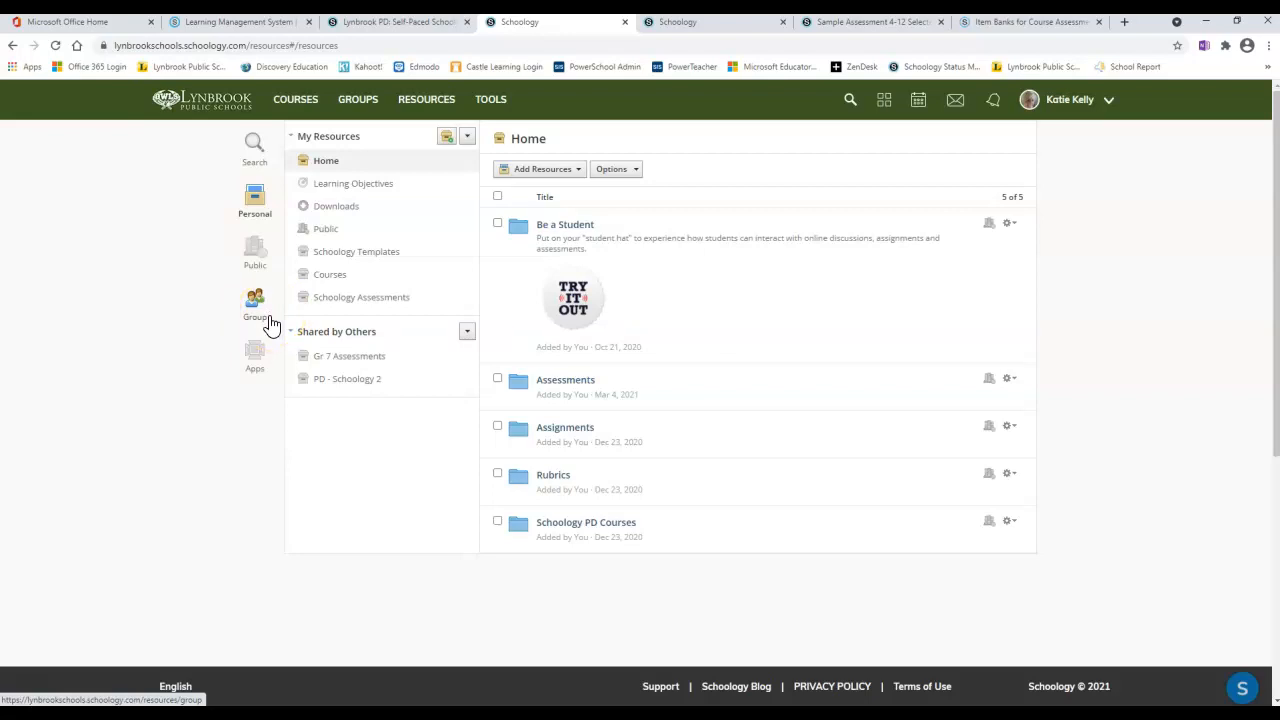
mouse_move(274, 325)
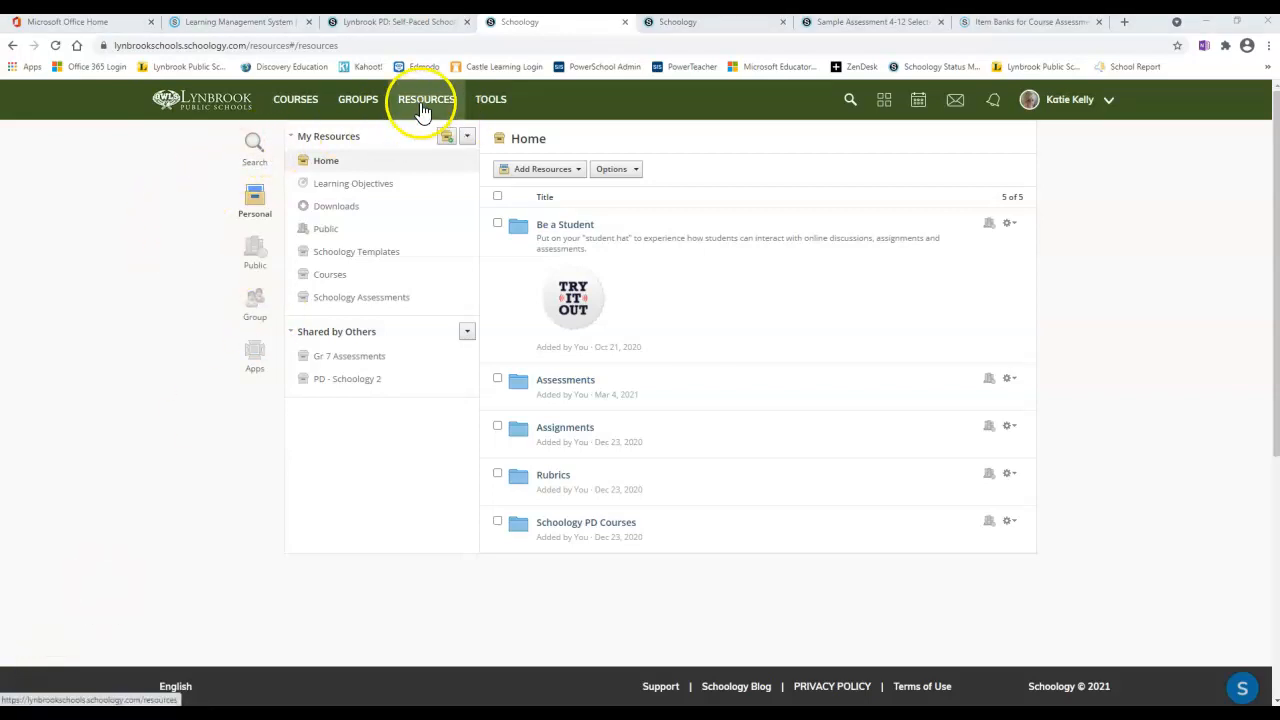
mouse_move(254, 210)
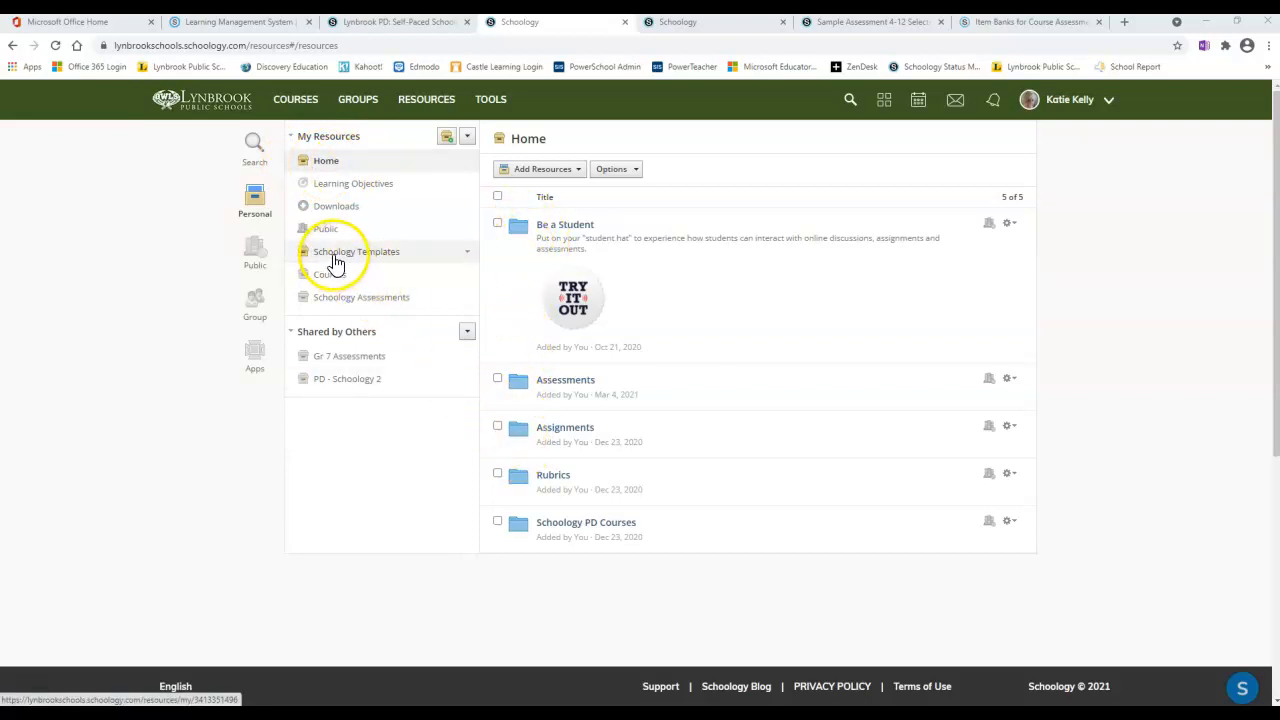
mouse_move(335, 317)
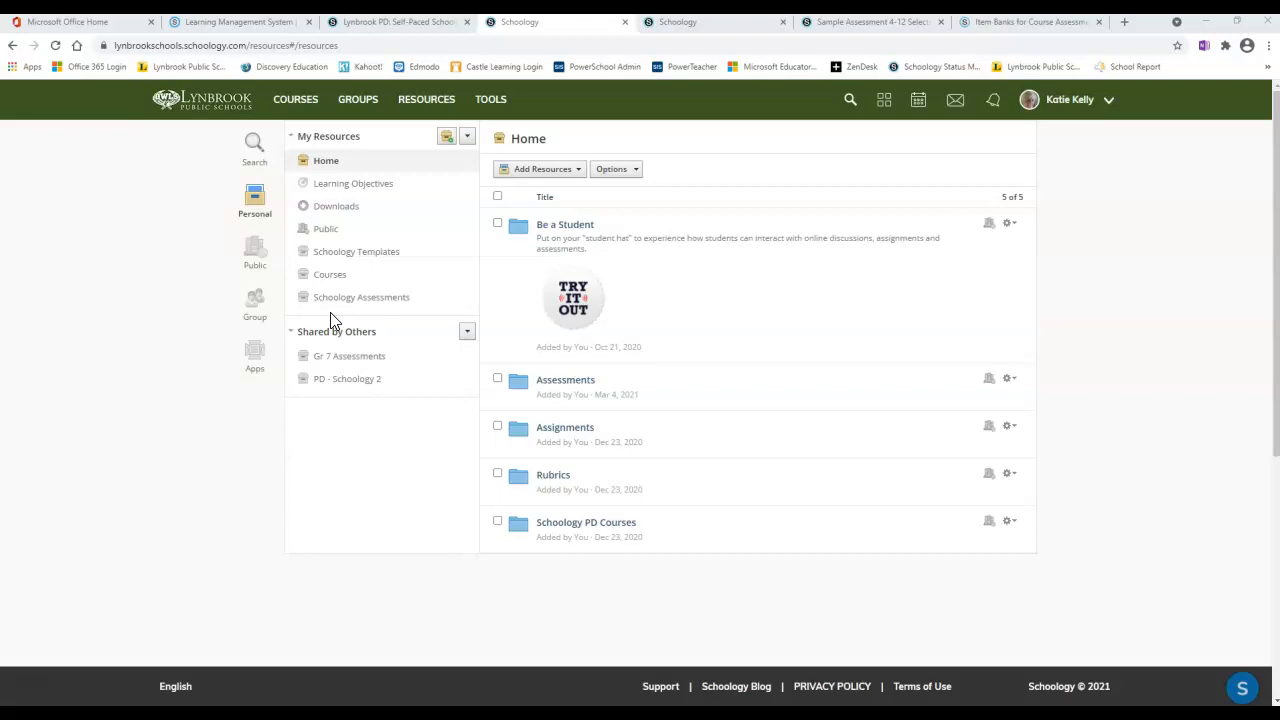
mouse_move(361, 297)
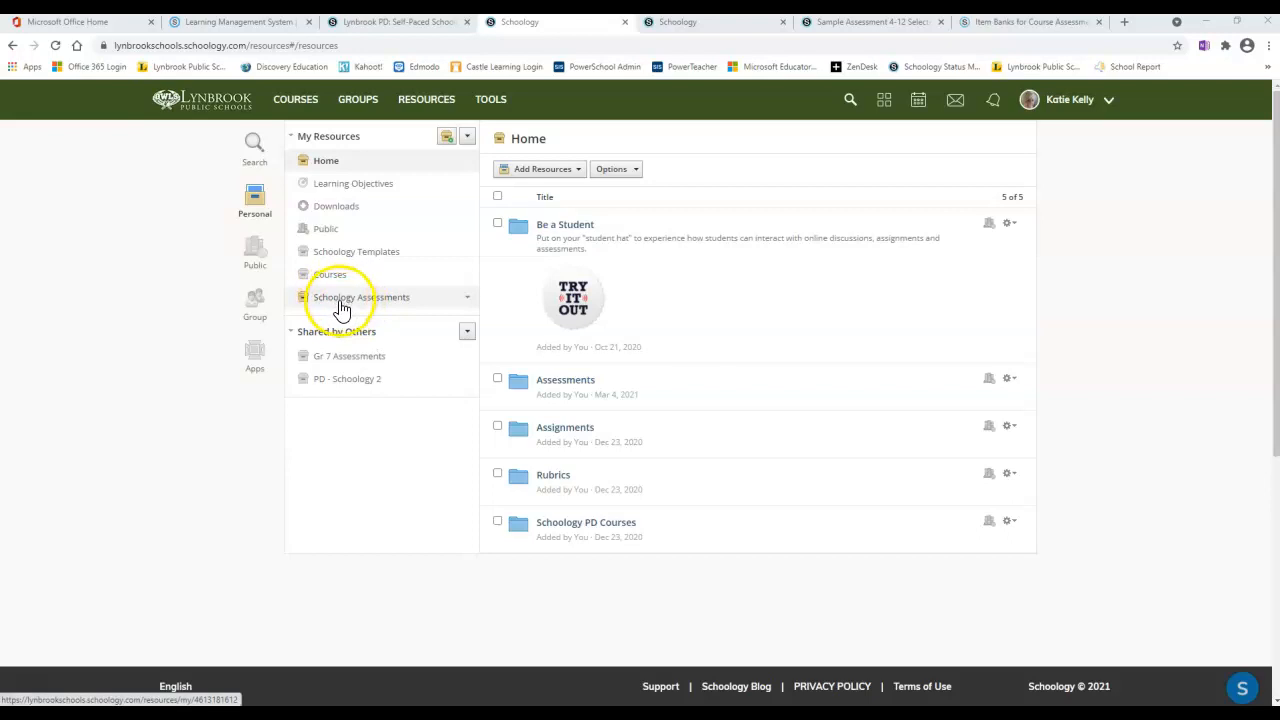
Step: Open the Grade 5 Math - Unit 1 item bank inside Schoology Assessments
left_click(361, 297)
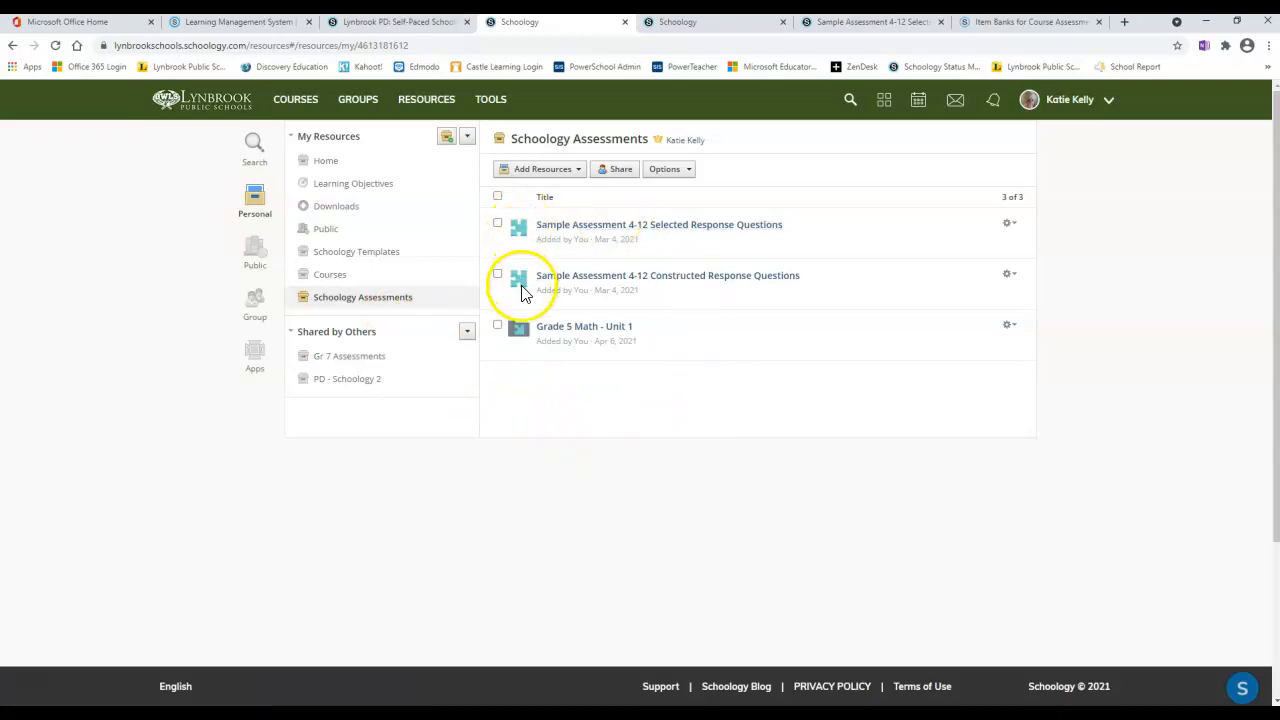
mouse_move(740, 288)
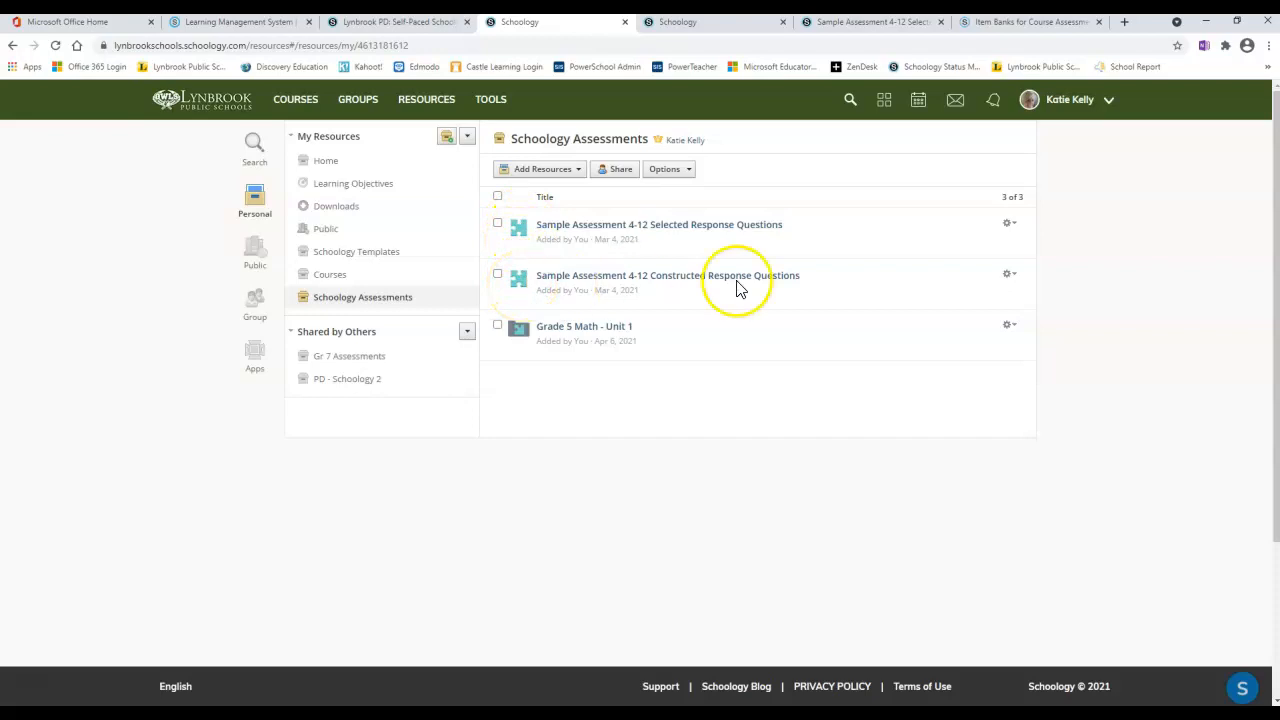
left_click(1008, 274)
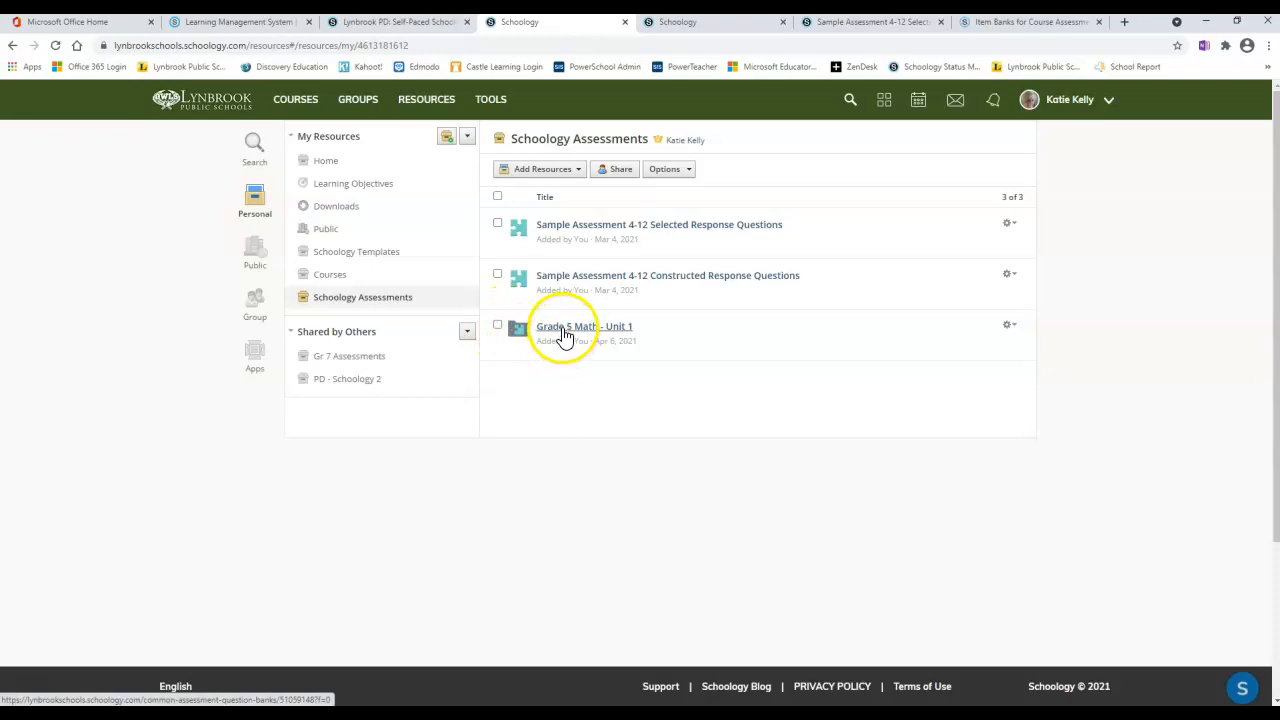
left_click(584, 326)
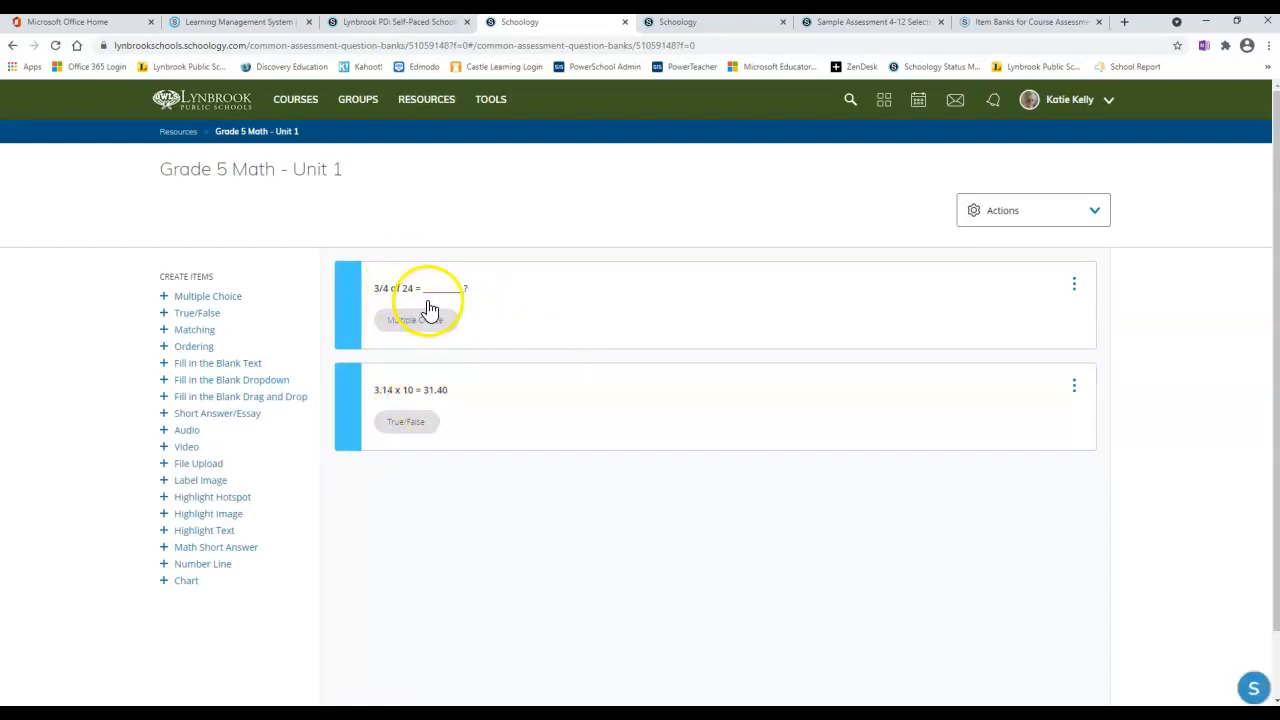
mouse_move(463, 386)
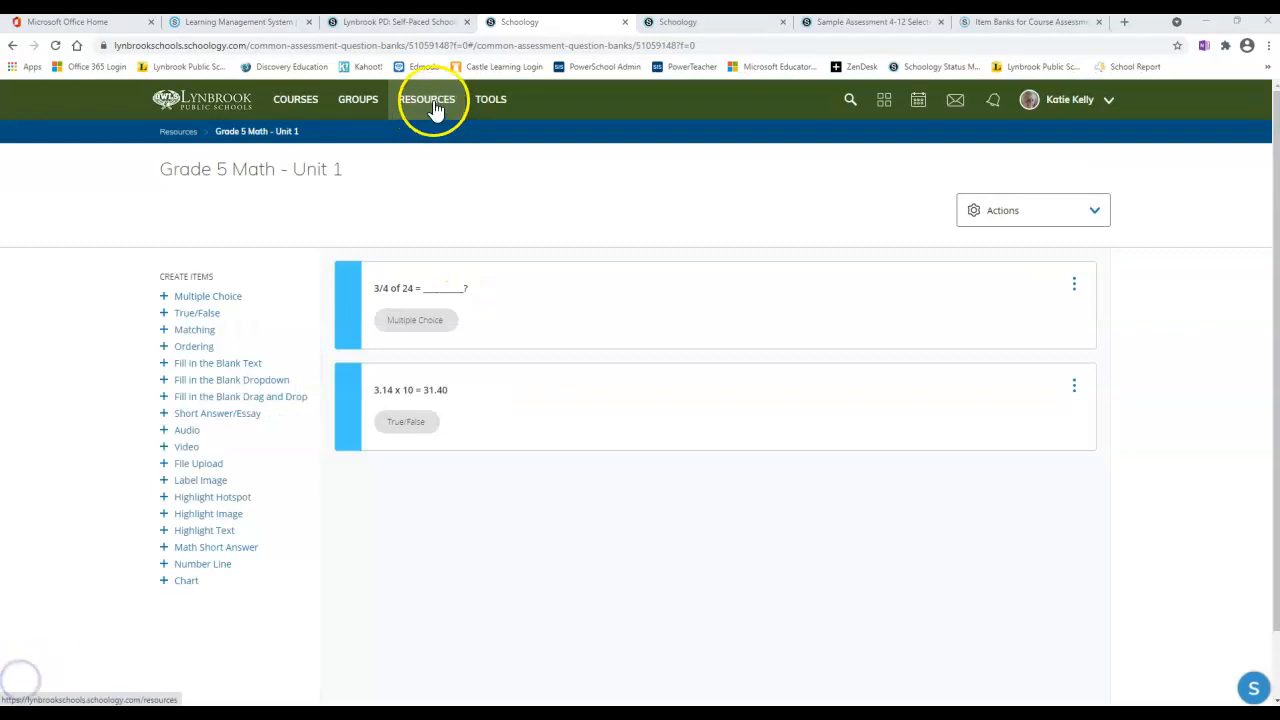
Step: Return to the Schoology Assessments collection and show the Add Resources options
left_click(432, 99)
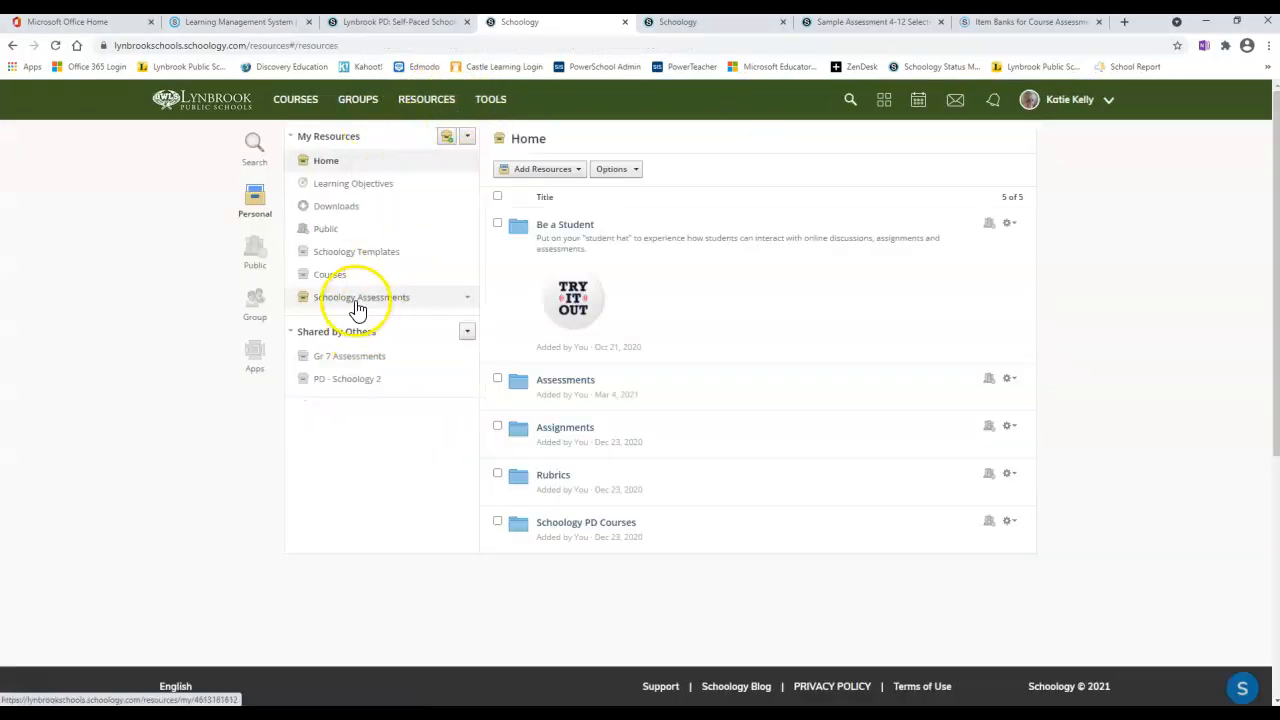
left_click(361, 297)
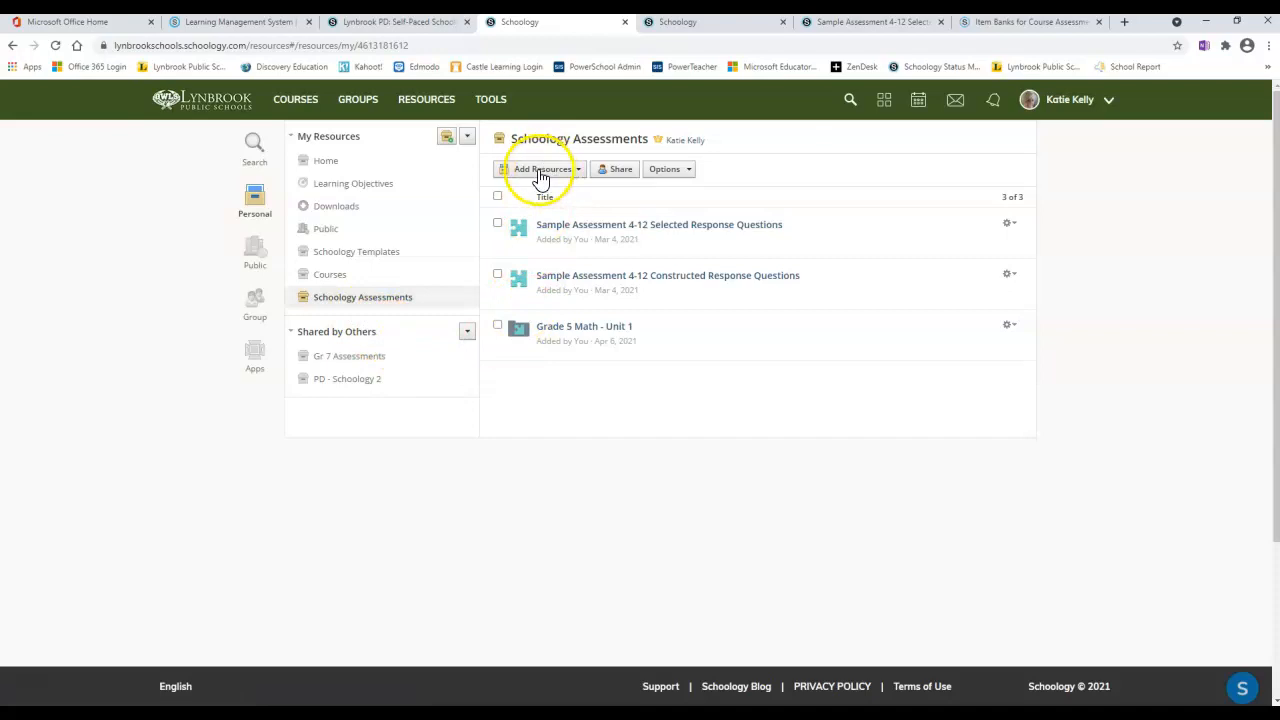
left_click(542, 168)
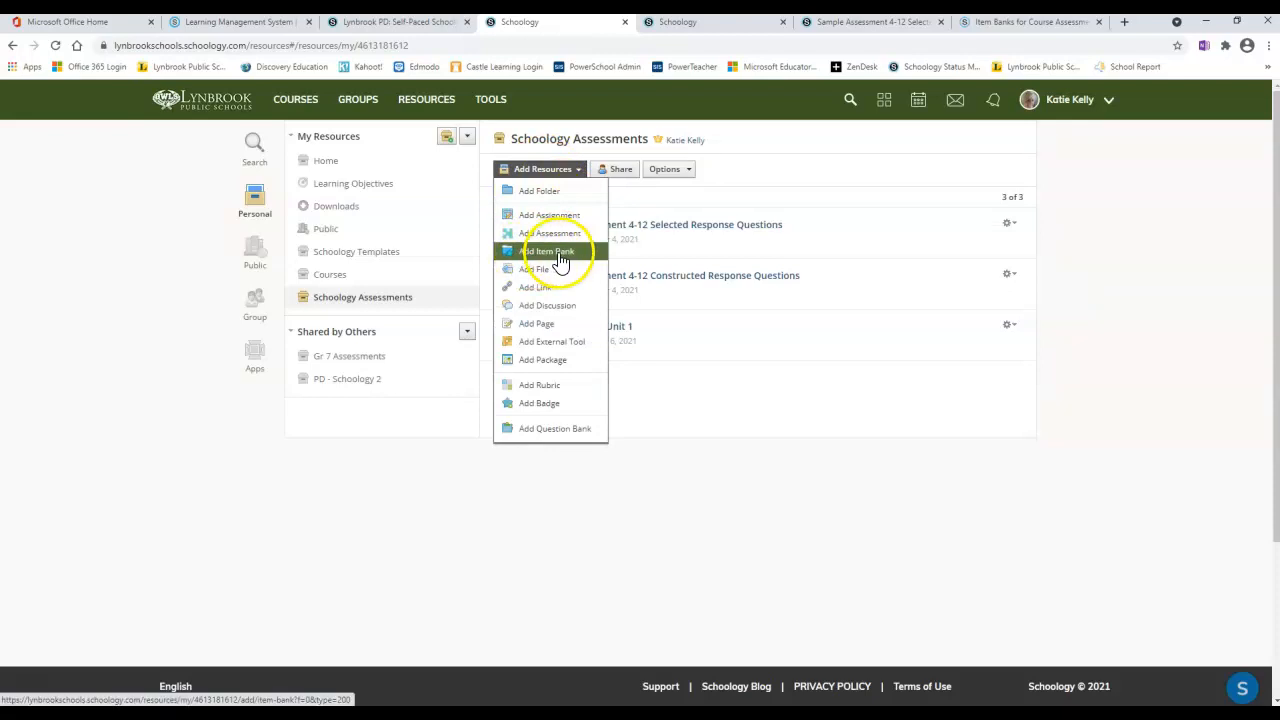
Step: Create an item bank named 'Grade 5 Math Unit 2'
left_click(547, 251)
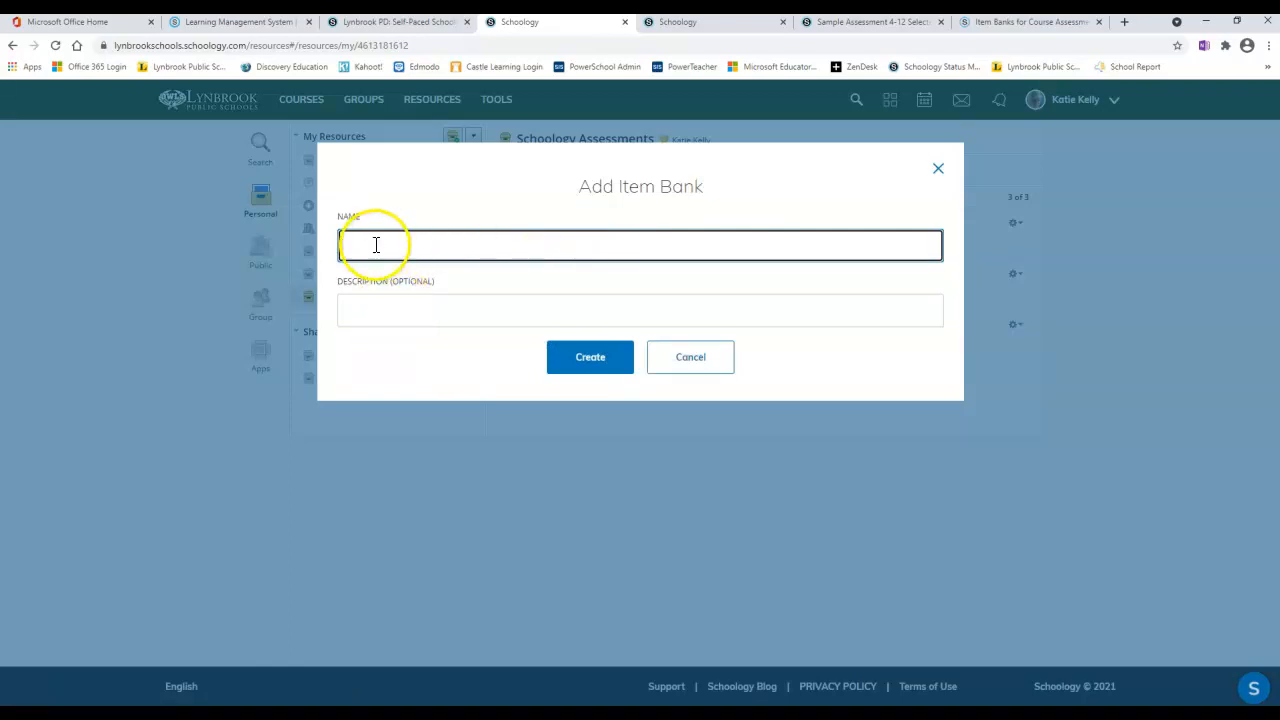
type("Grade 5")
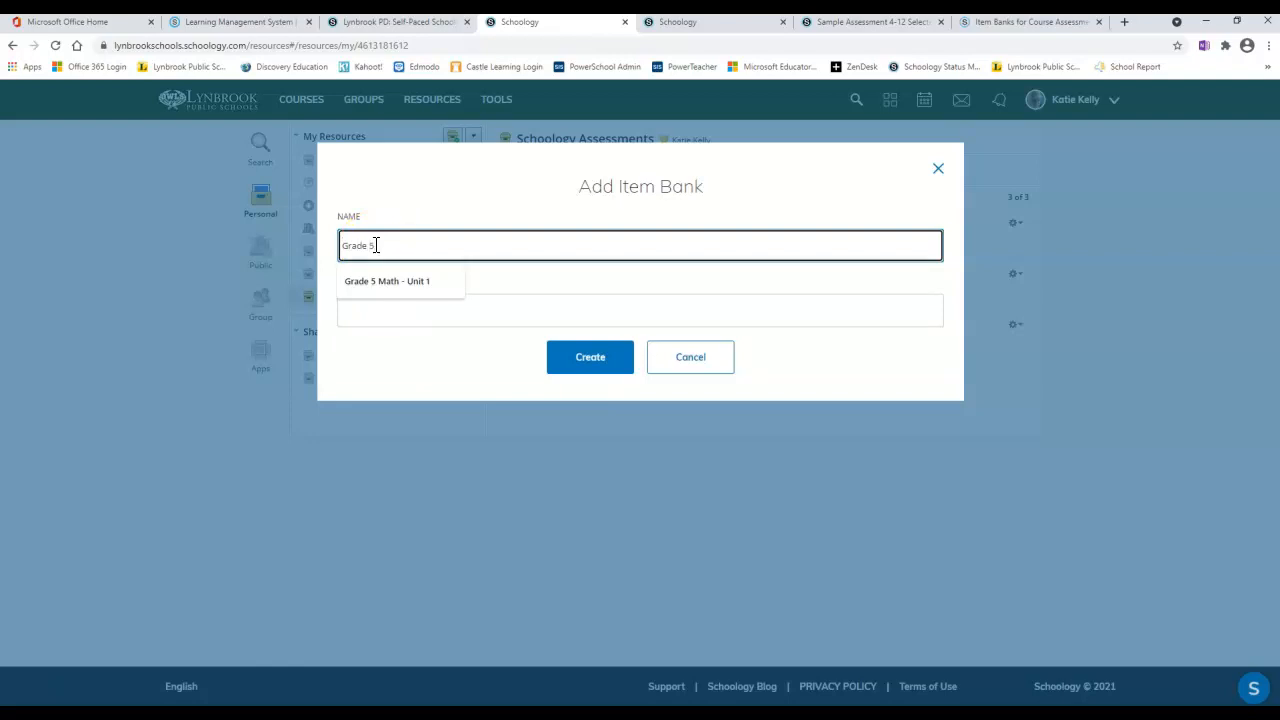
type("Math Unit")
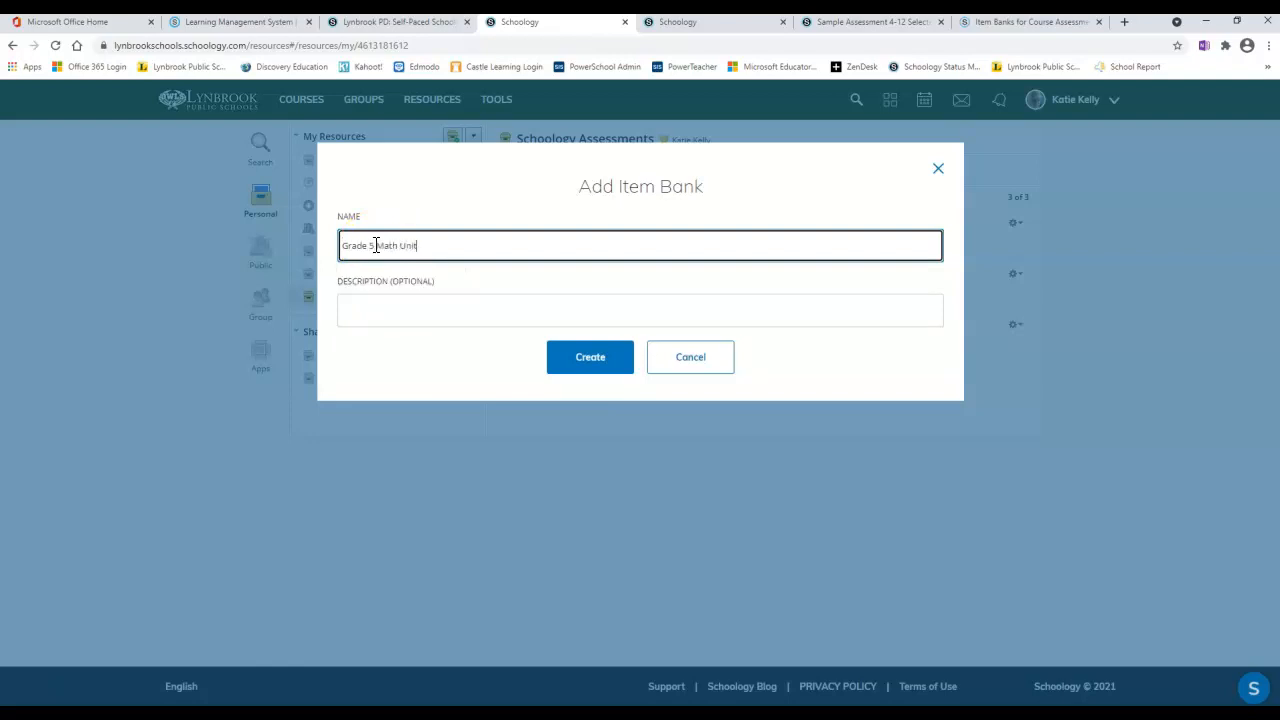
type("2")
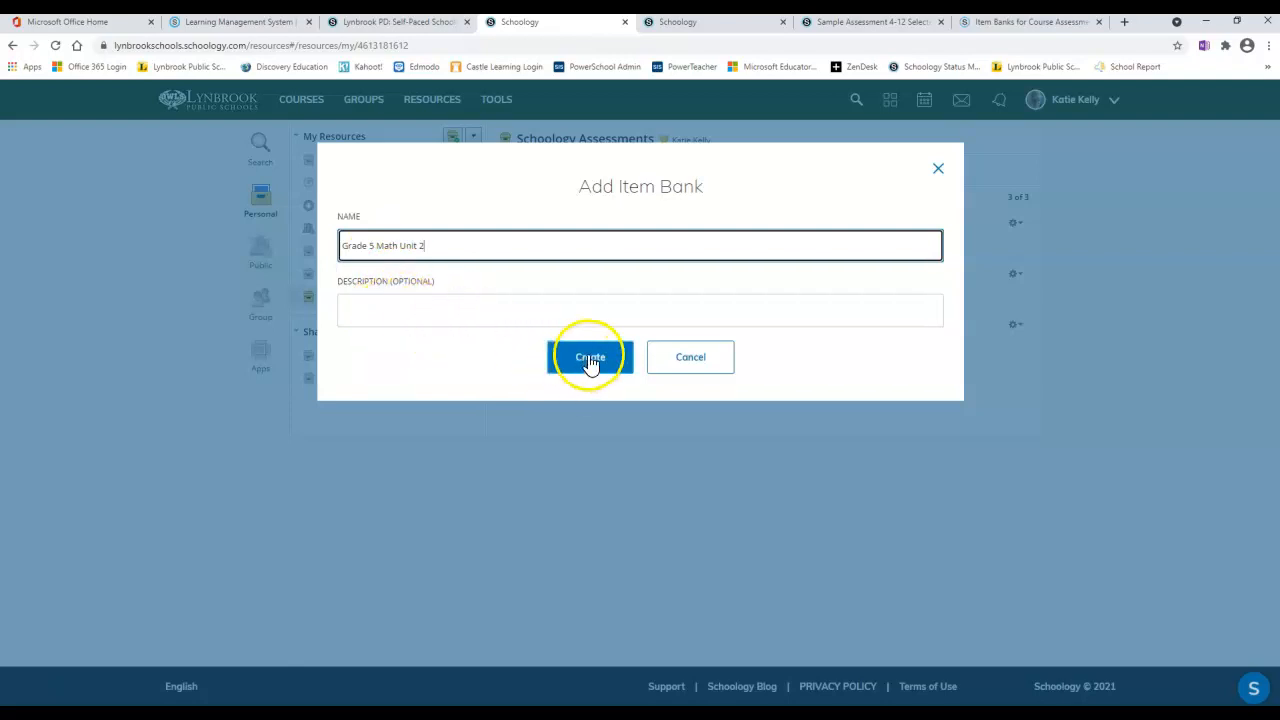
left_click(589, 356)
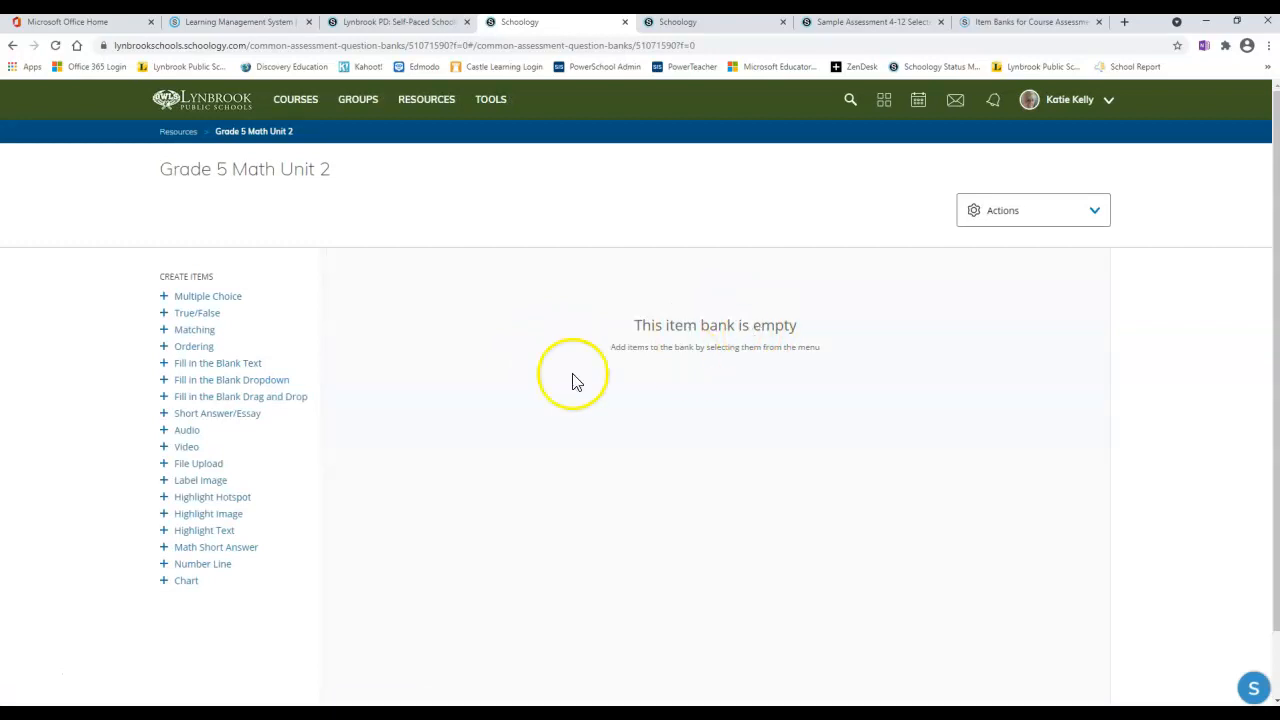
mouse_move(205, 296)
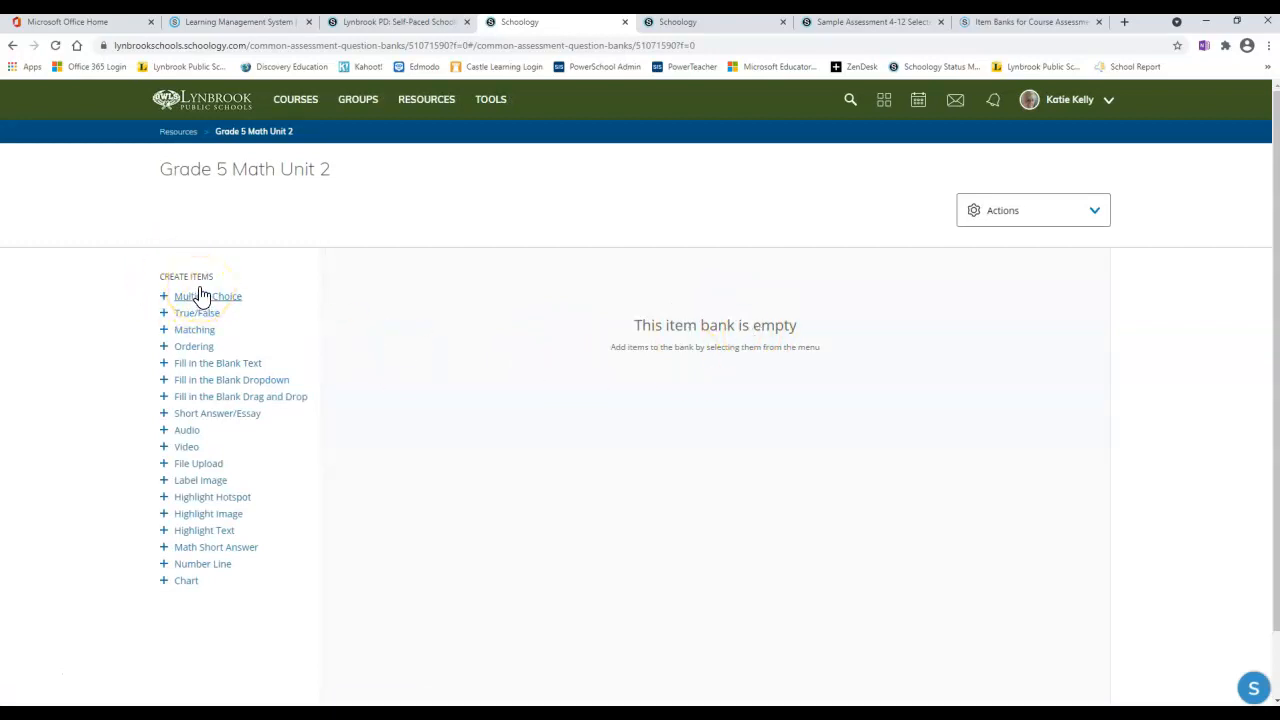
mouse_move(138, 290)
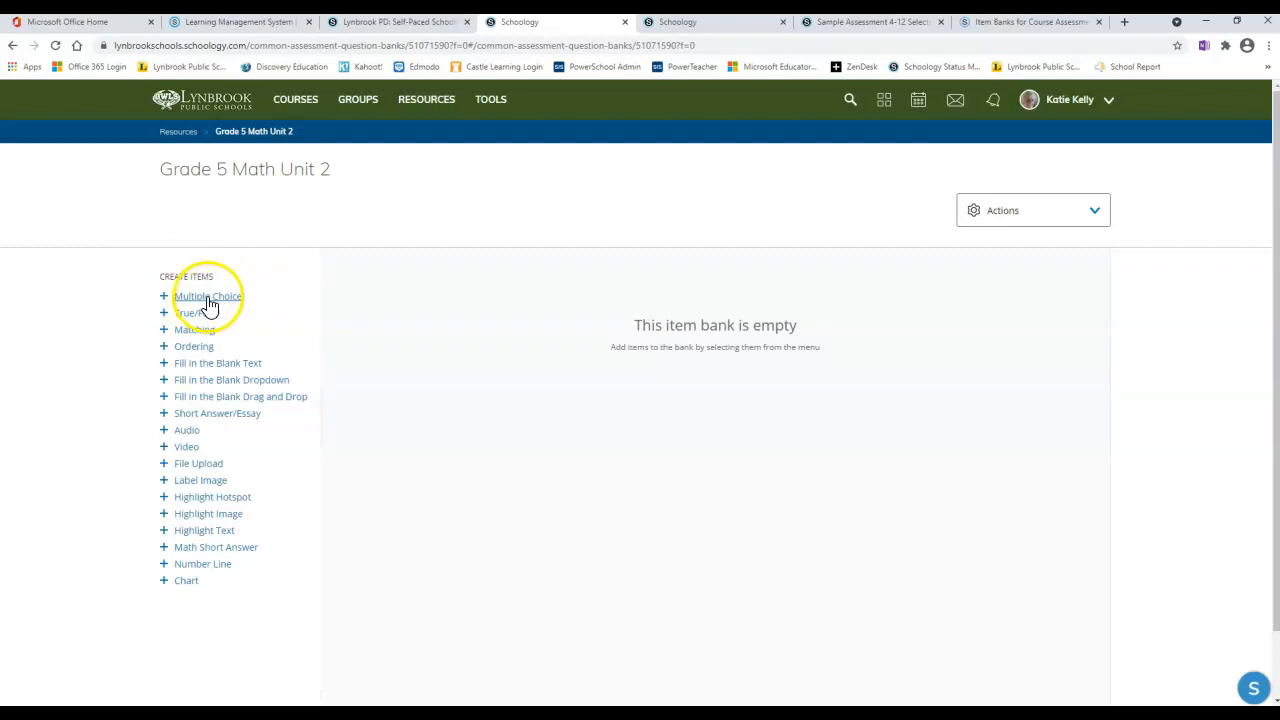
Step: Save a multiple-choice question '10 x 5.41 = ___' with correct answer 54.10
left_click(208, 296)
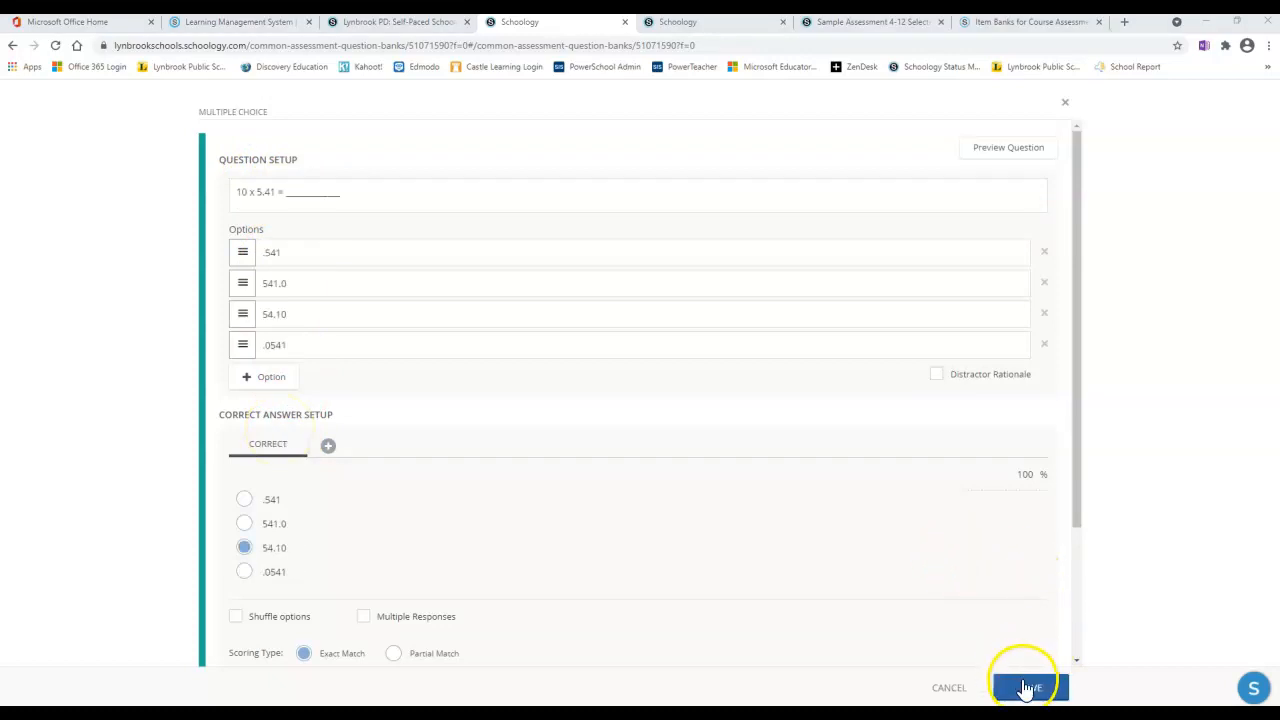
left_click(1028, 687)
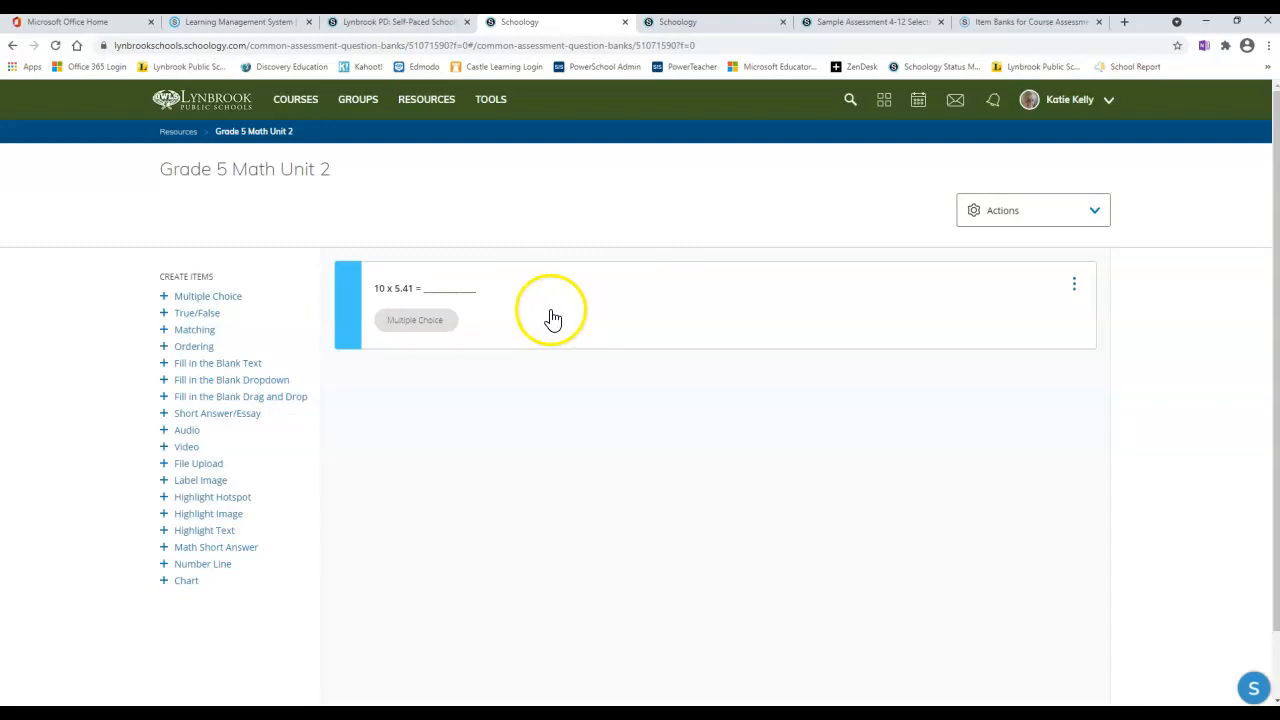
mouse_move(458, 280)
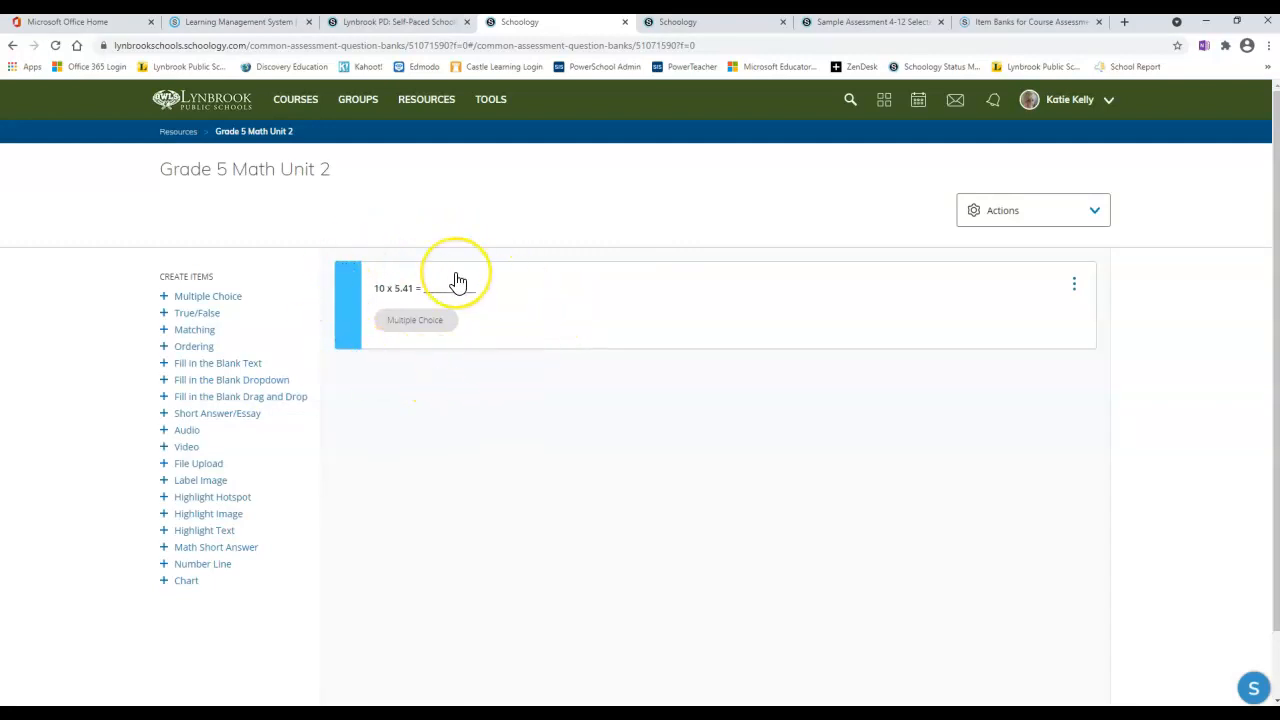
mouse_move(512, 330)
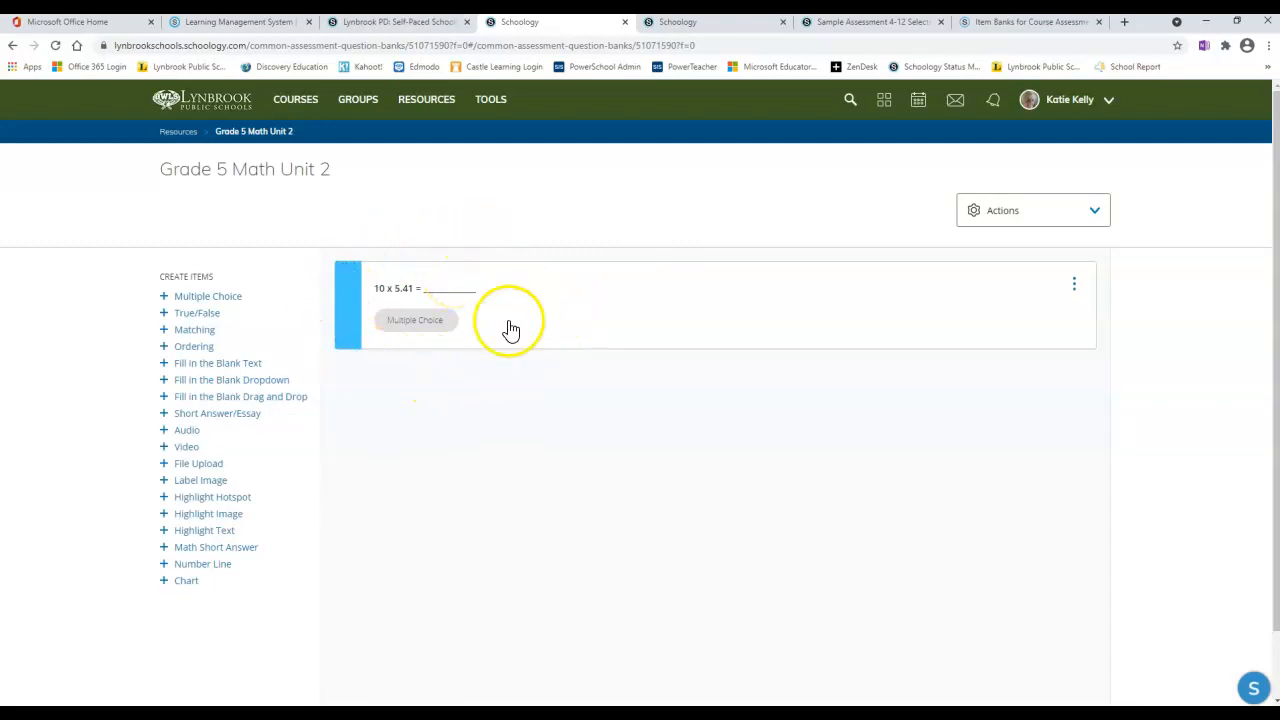
mouse_move(452, 415)
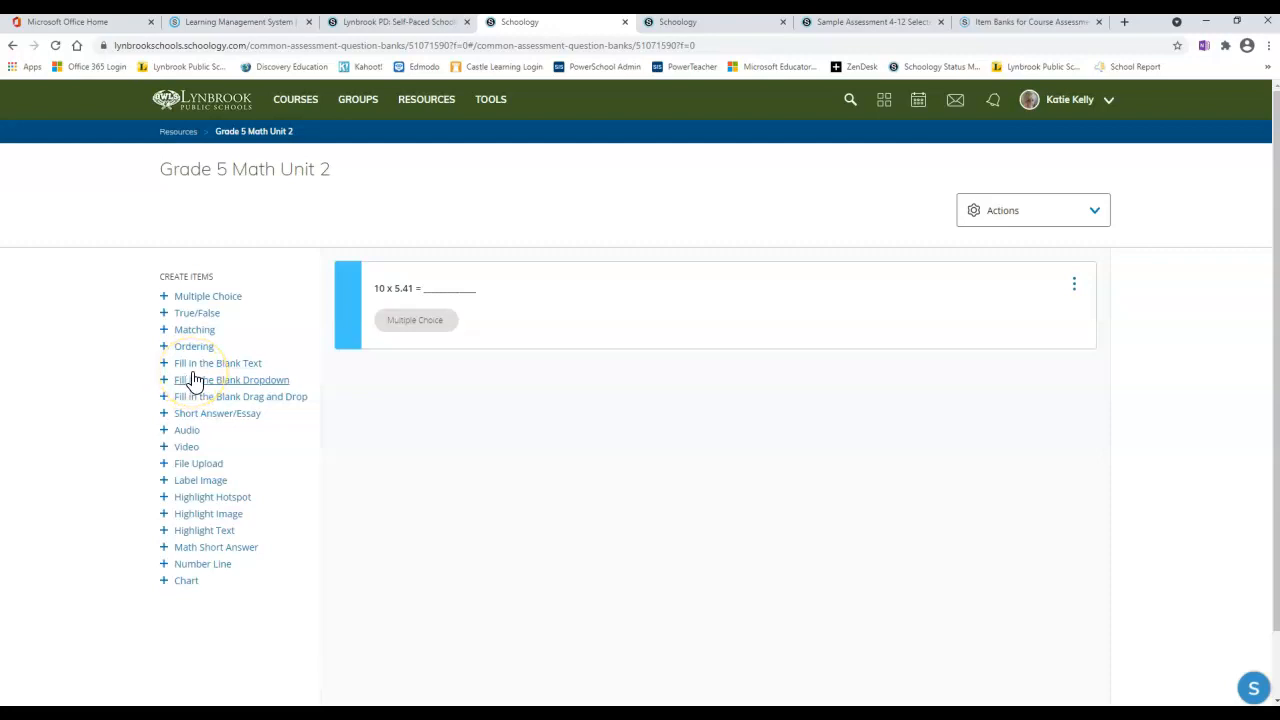
mouse_move(437, 415)
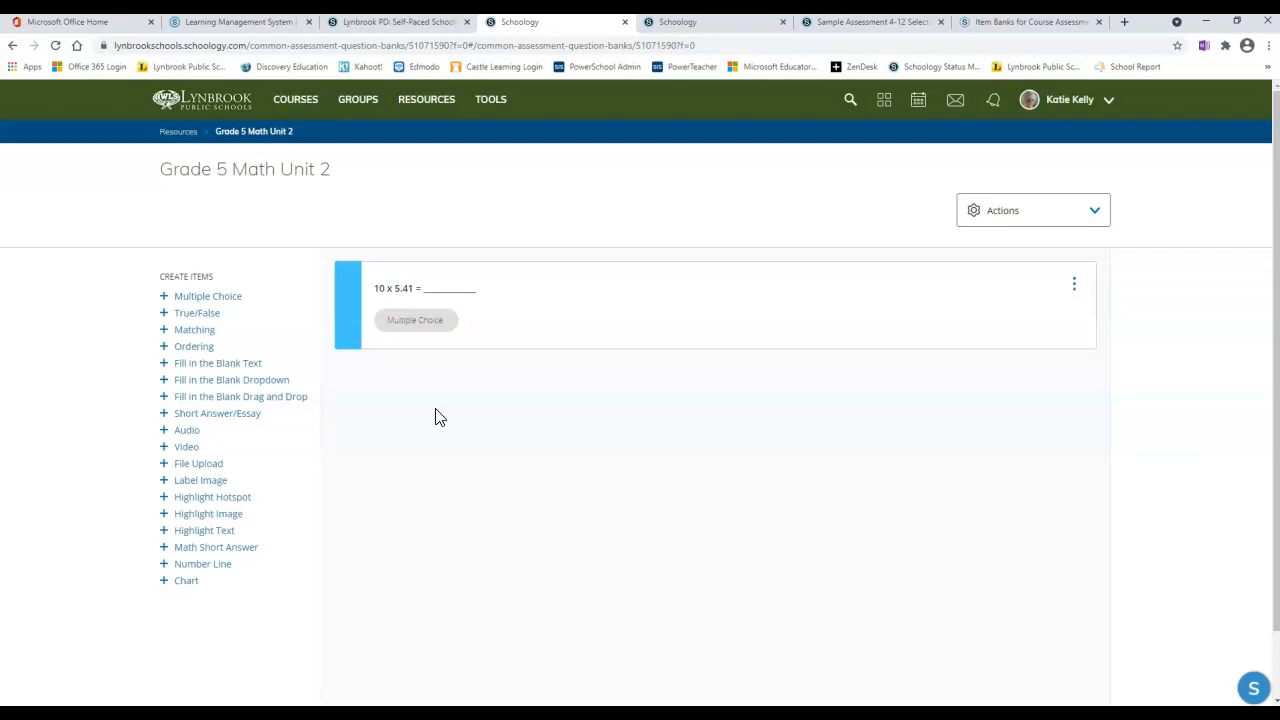
Step: Switch to the Sample Assessment 4-12 Selected Response Questions tab
left_click(870, 22)
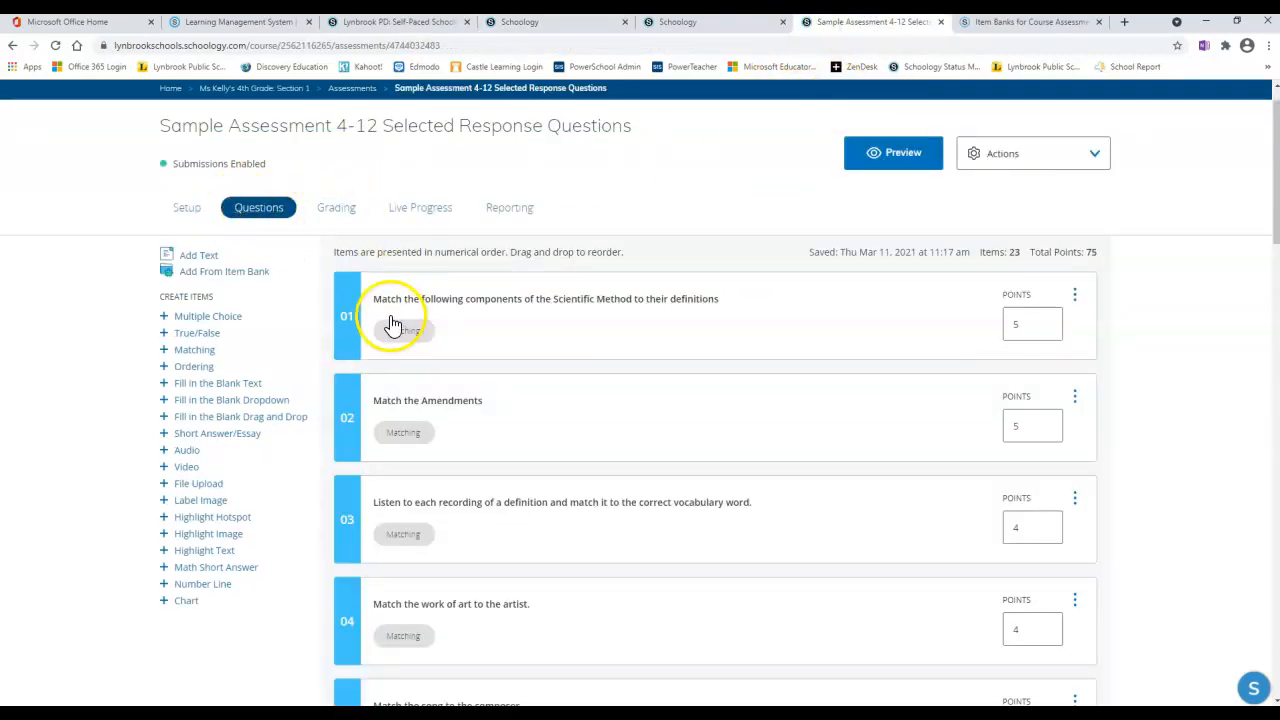
mouse_move(147, 147)
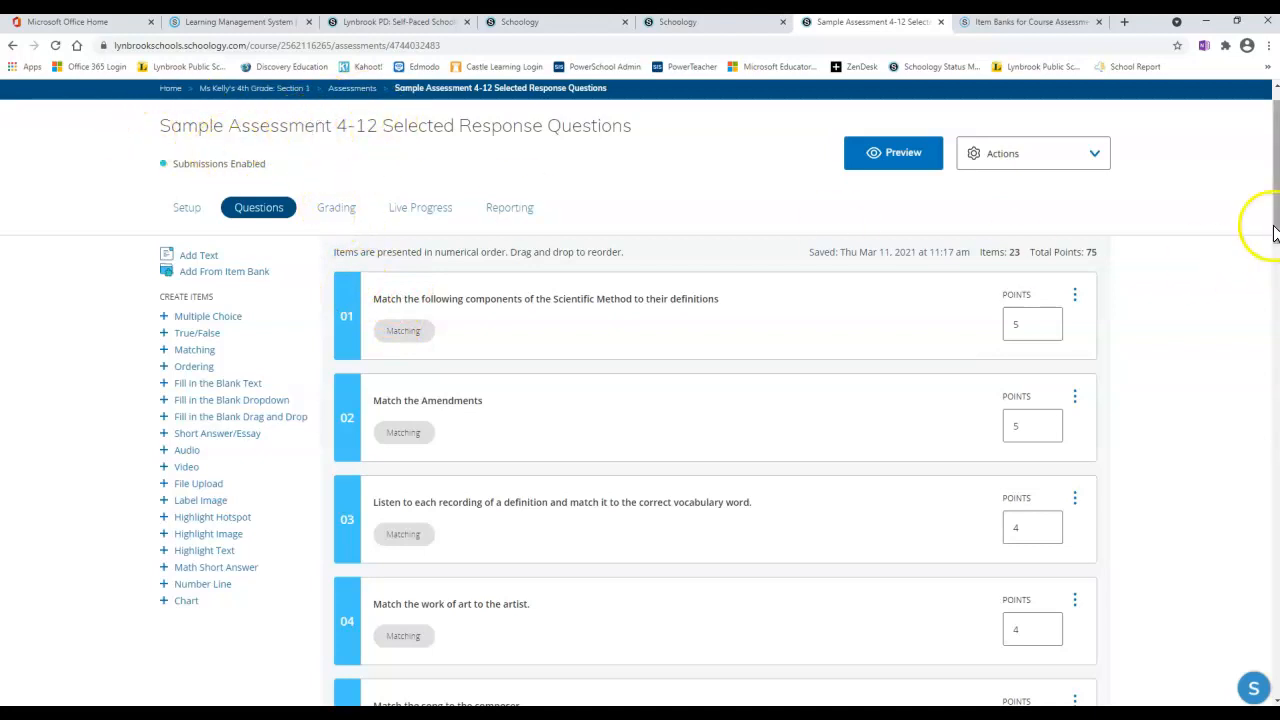
mouse_move(608, 303)
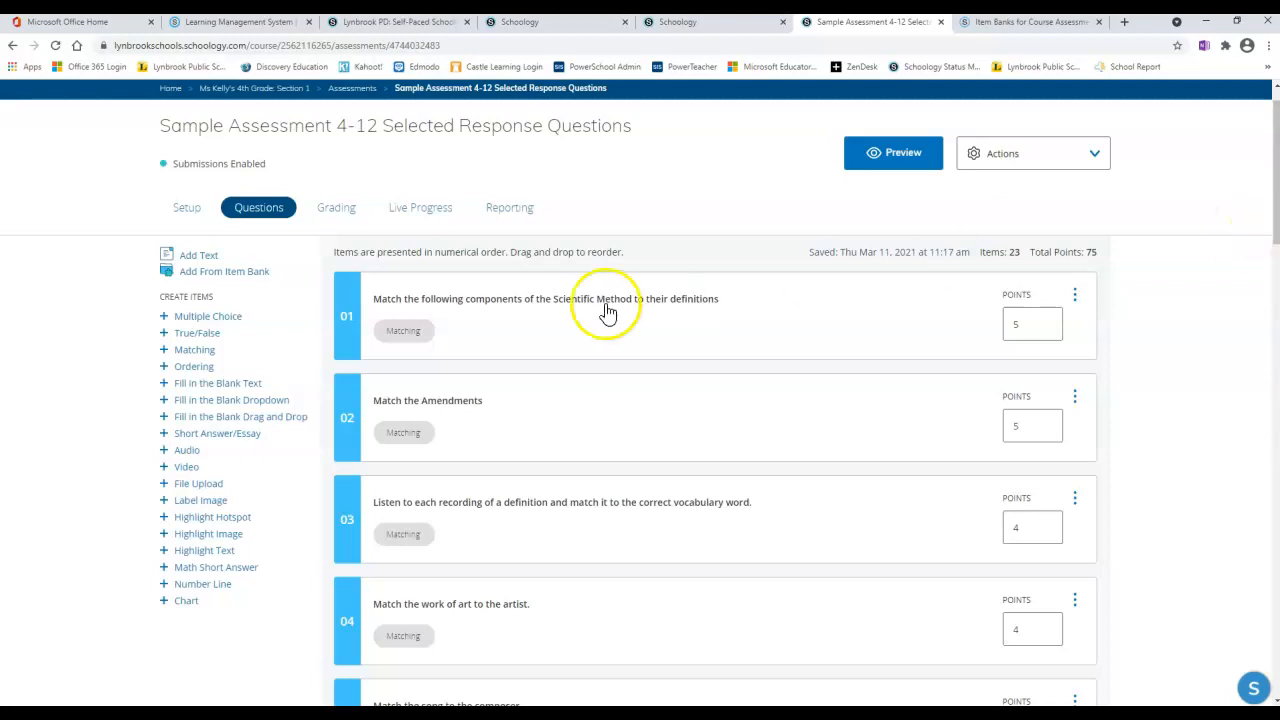
mouse_move(190, 299)
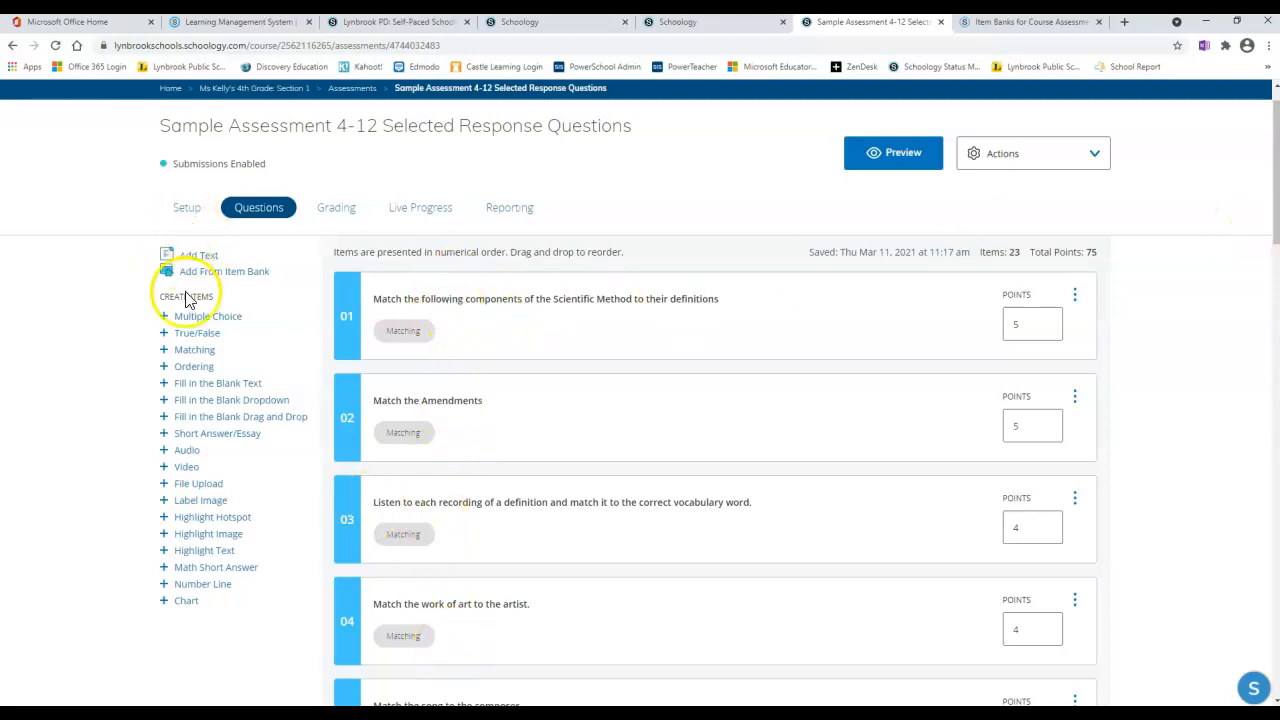
mouse_move(238, 285)
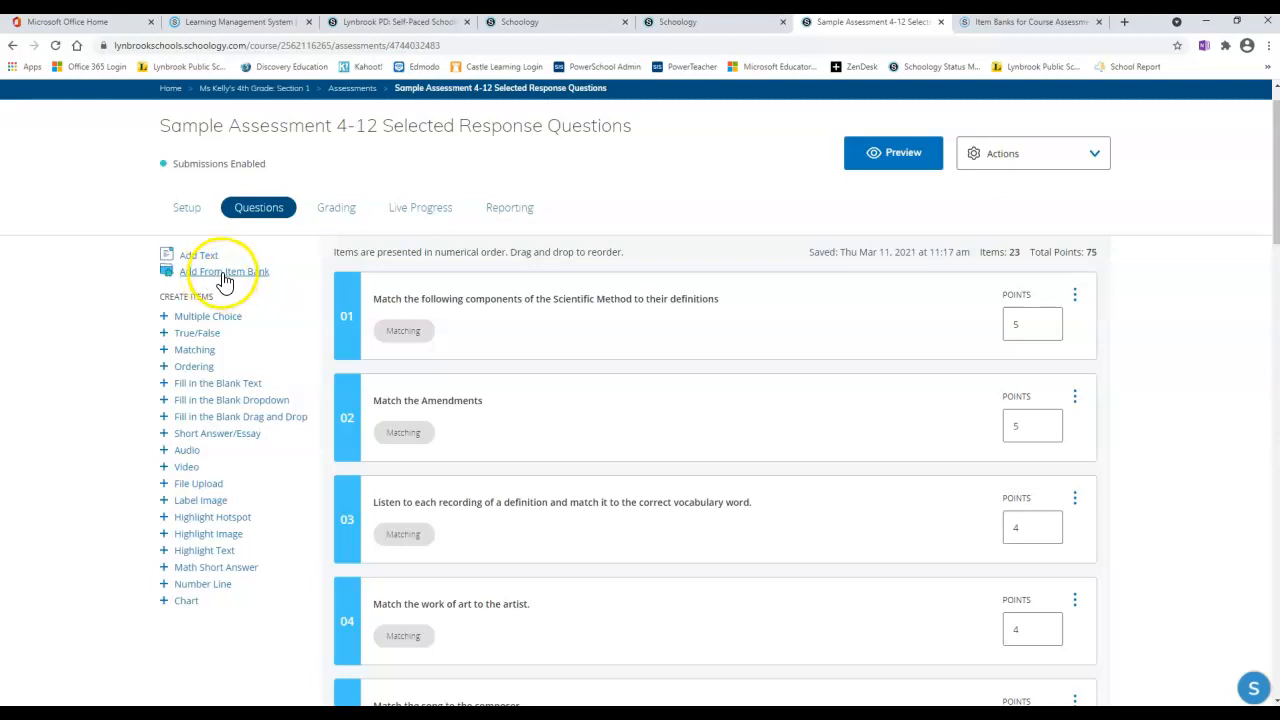
Step: Select the 10 x 5.41 question from Personal > Schoology Assessments > Grade 5 Math Unit 2
left_click(226, 271)
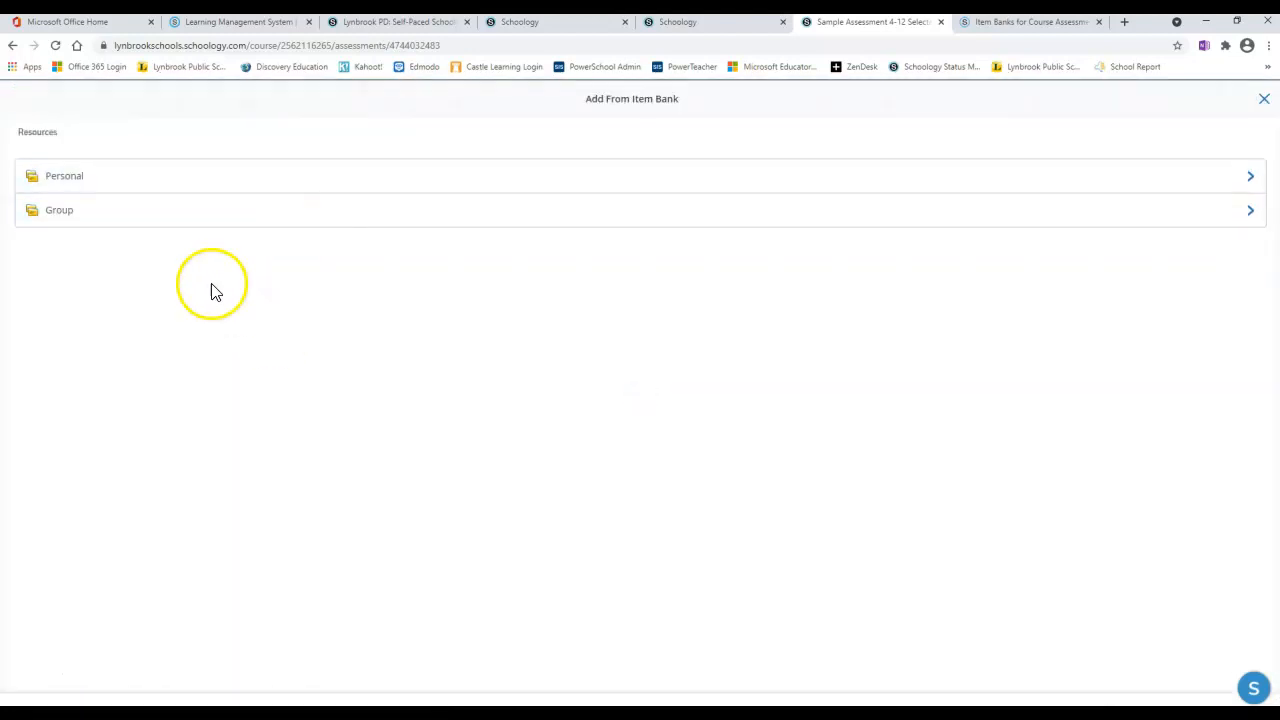
mouse_move(265, 297)
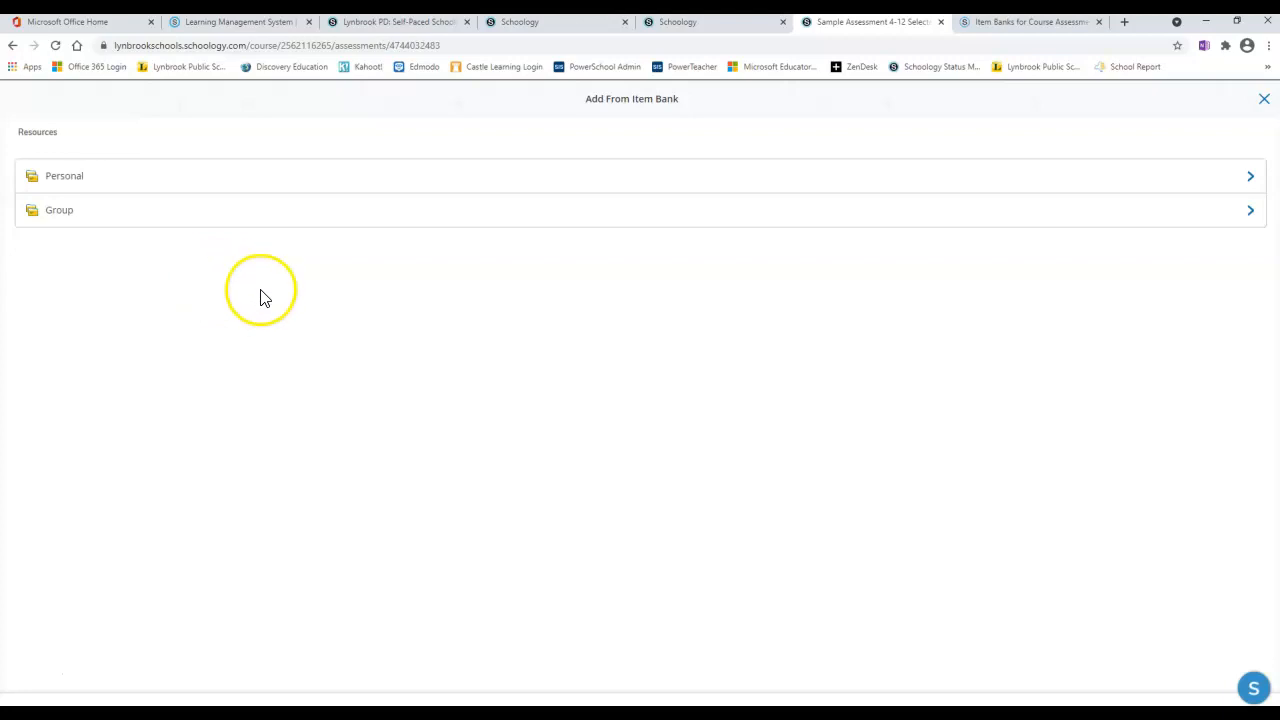
mouse_move(198, 258)
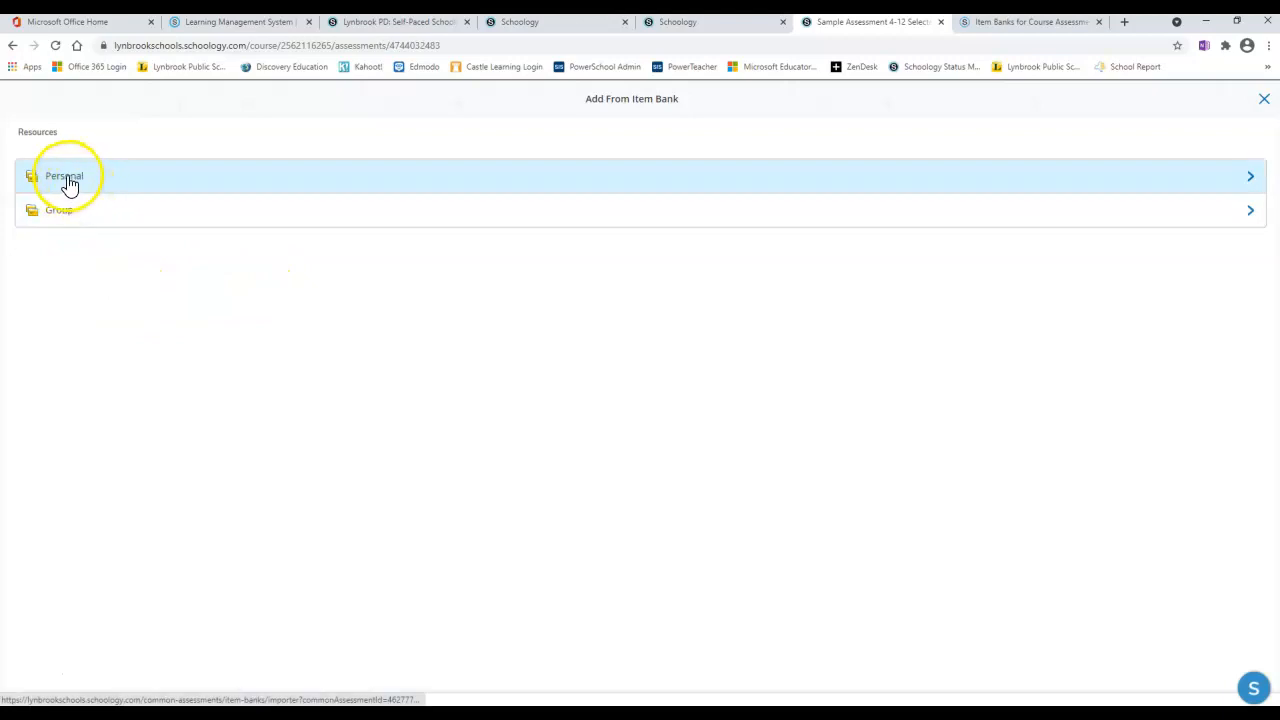
left_click(64, 175)
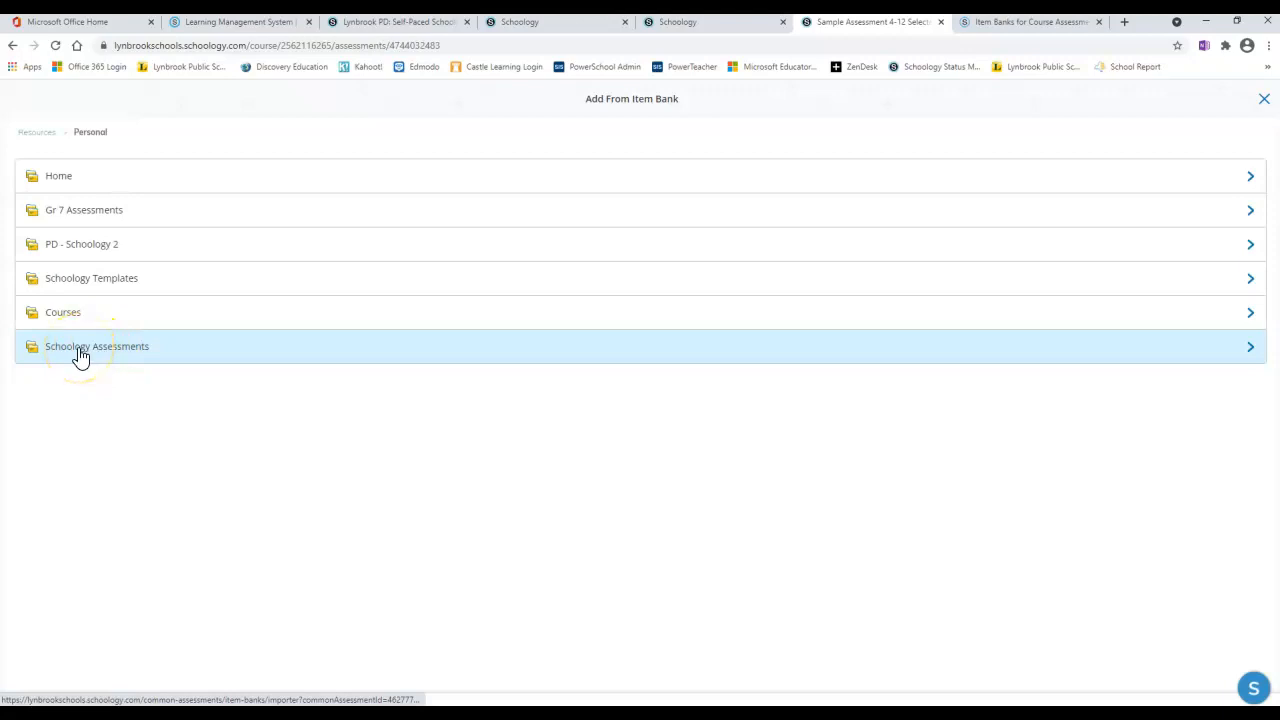
left_click(97, 346)
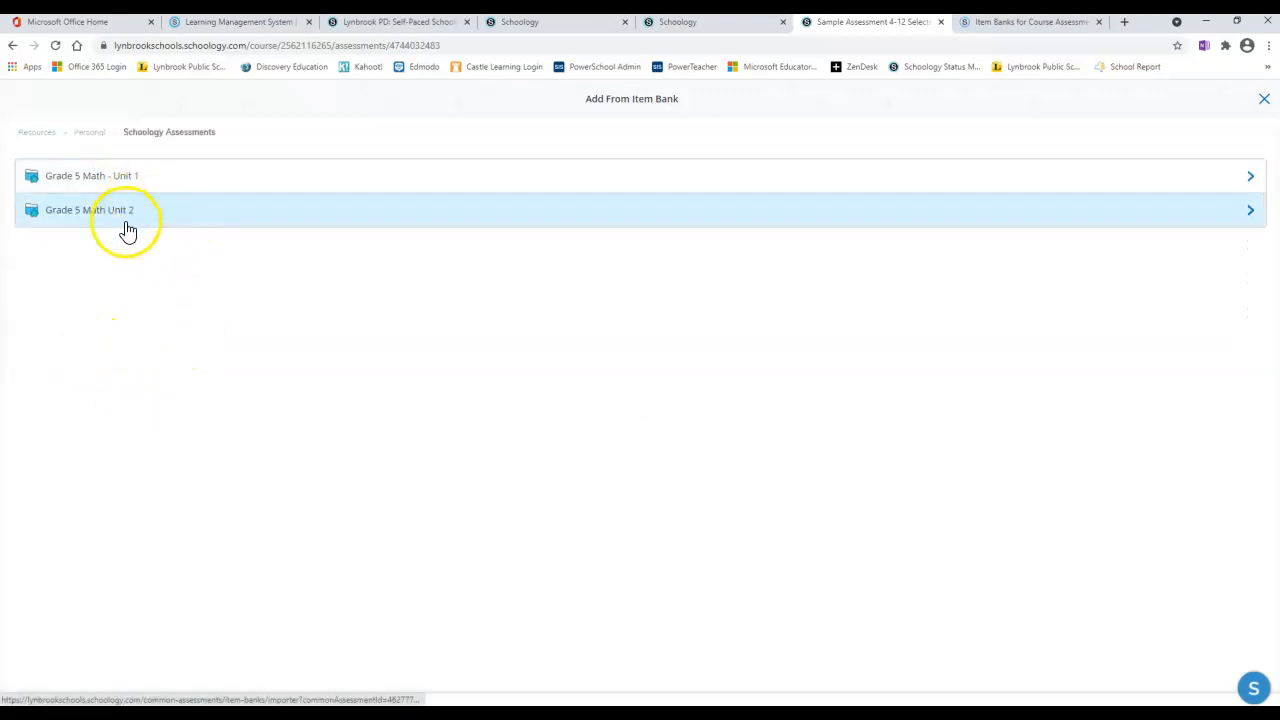
mouse_move(175, 227)
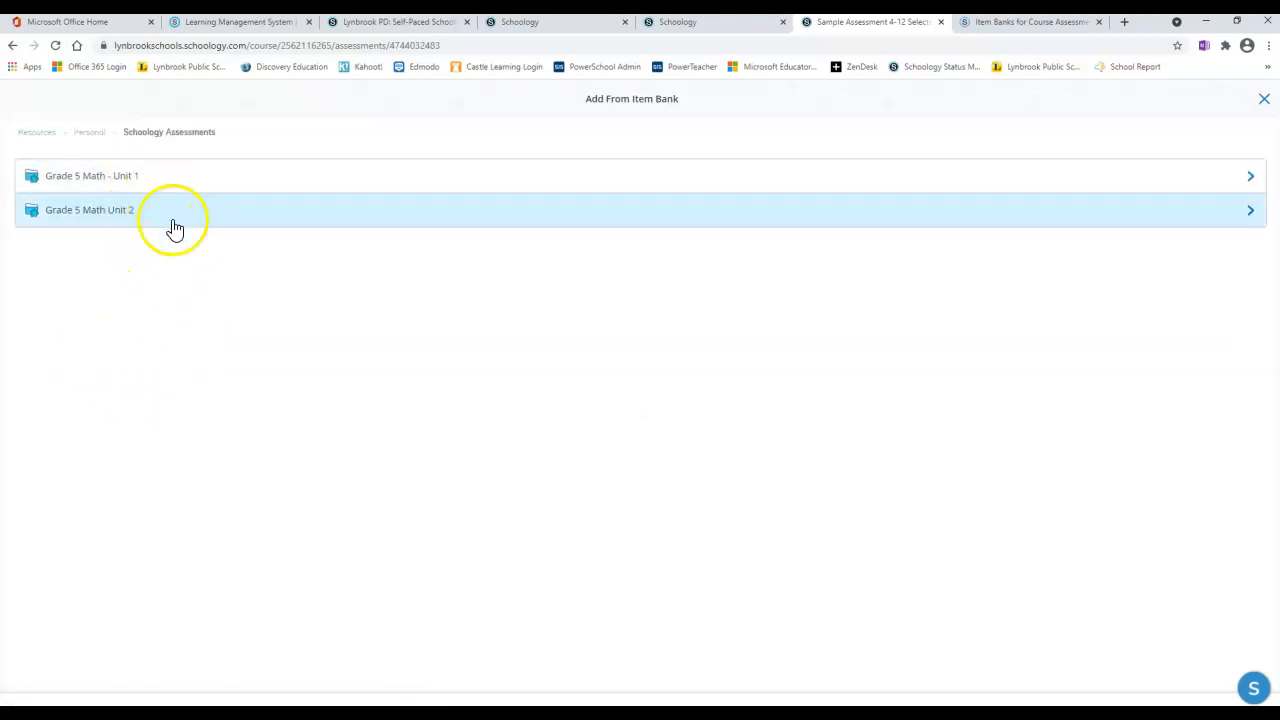
mouse_move(97, 215)
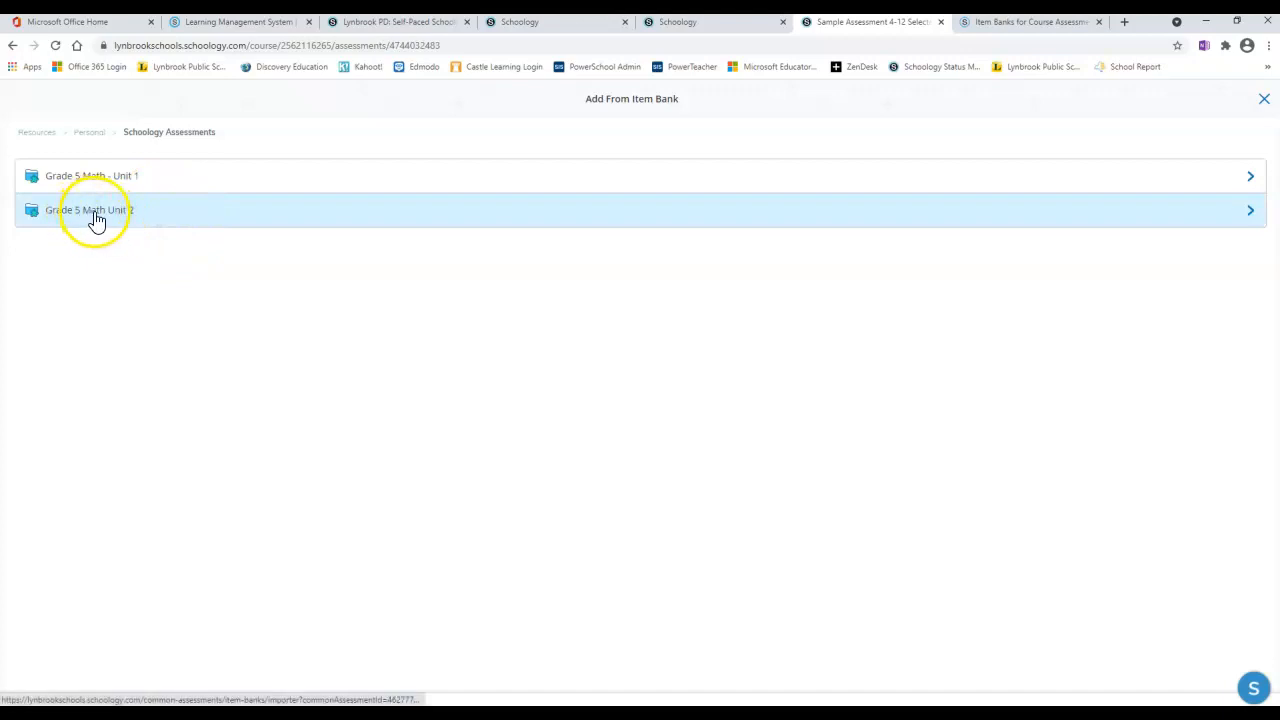
left_click(90, 210)
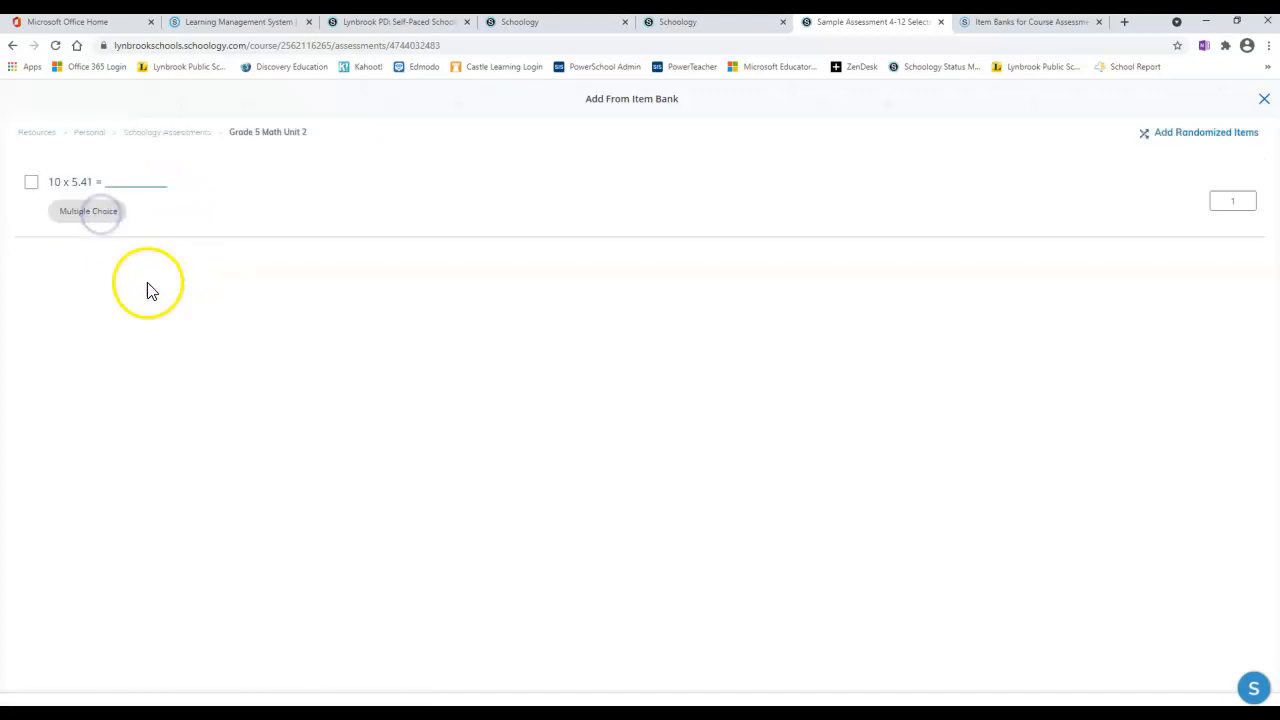
mouse_move(97, 408)
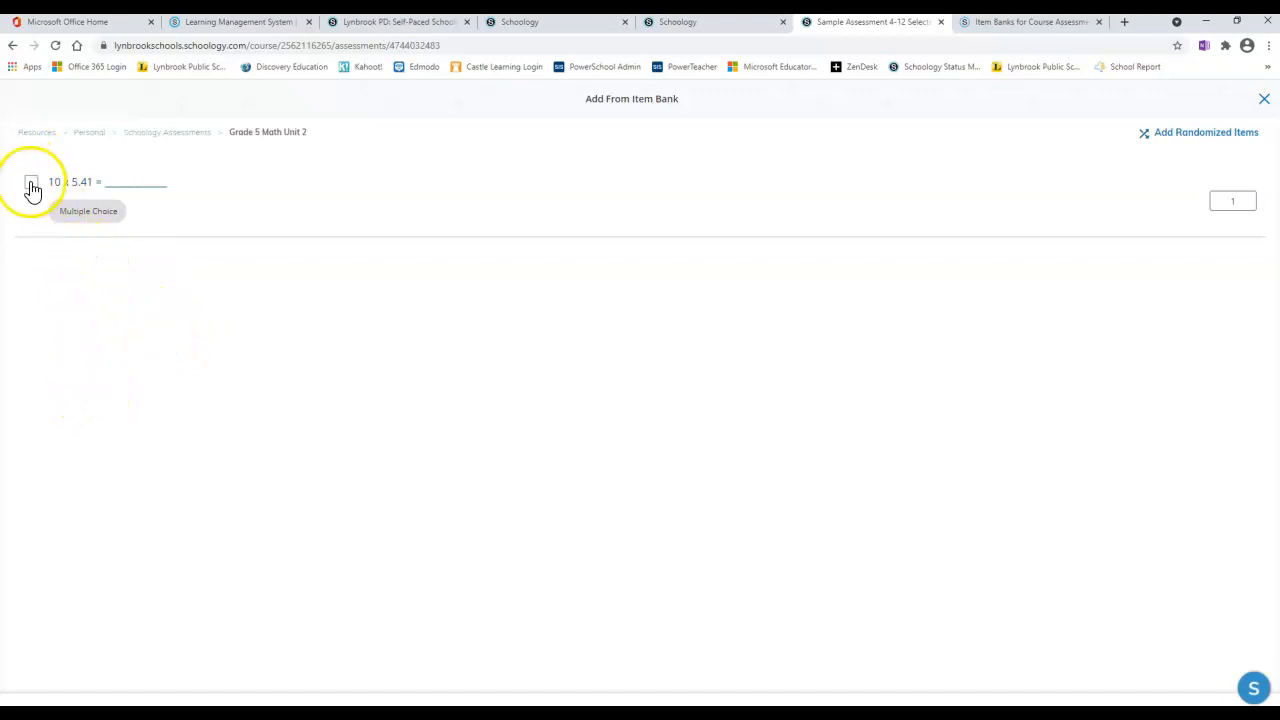
left_click(31, 182)
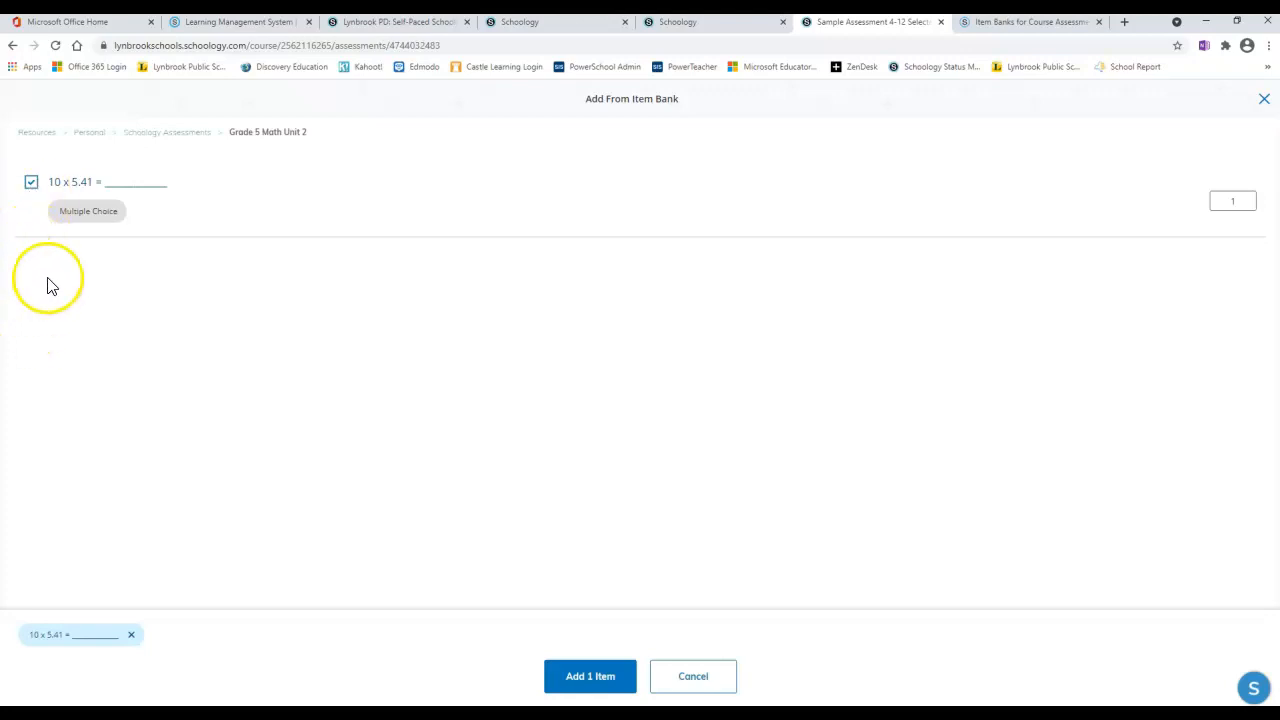
mouse_move(54, 352)
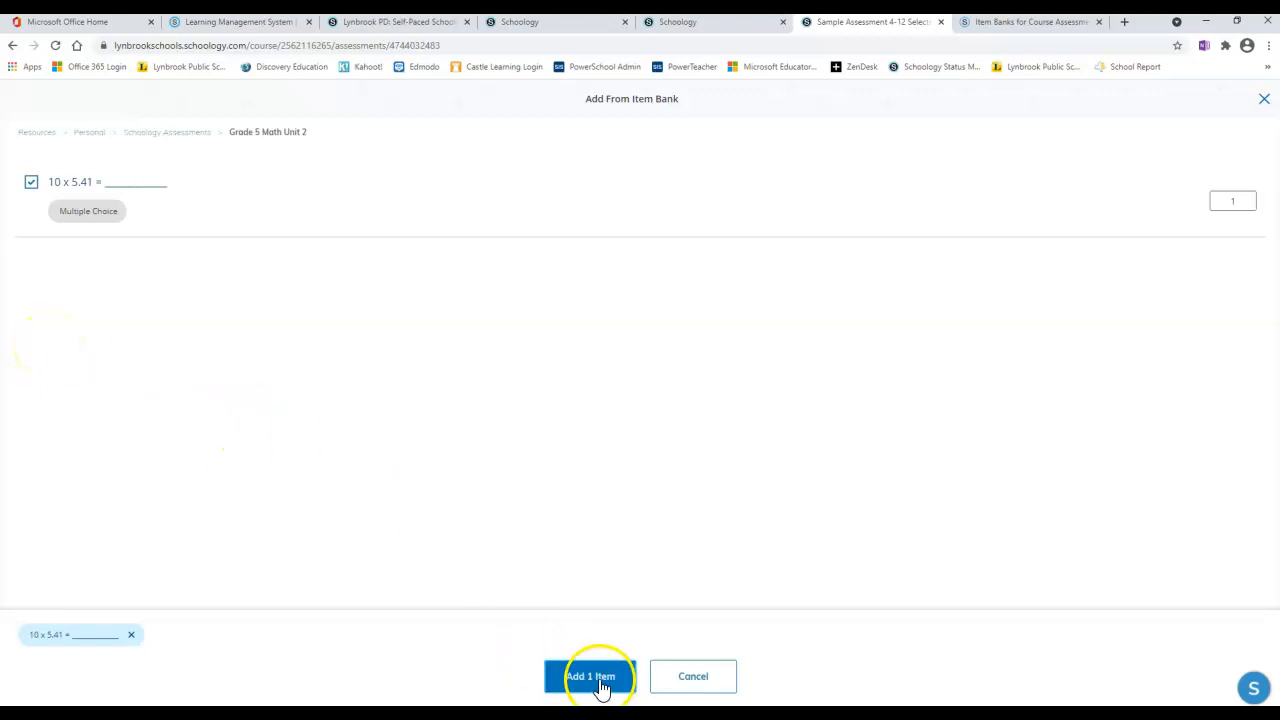
Step: Add the selected question, bringing the assessment to 24 items and 76 points
left_click(590, 676)
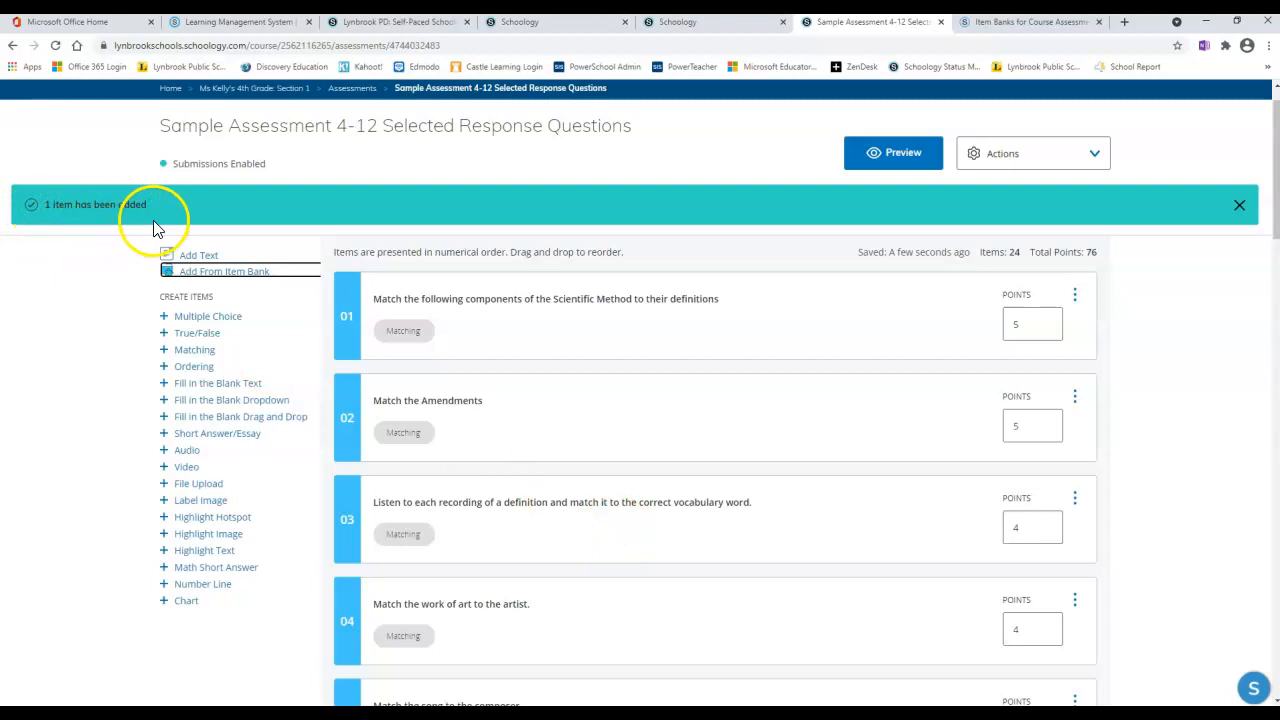
mouse_move(1270, 228)
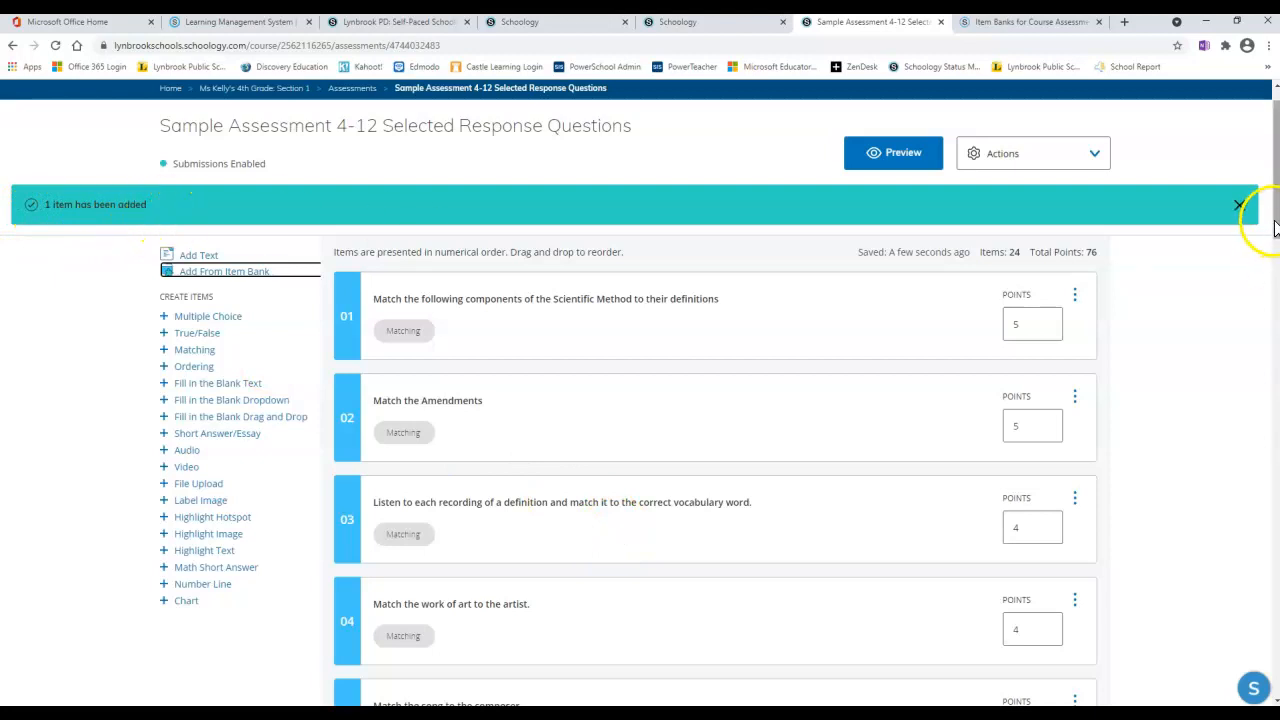
scroll("down", 3)
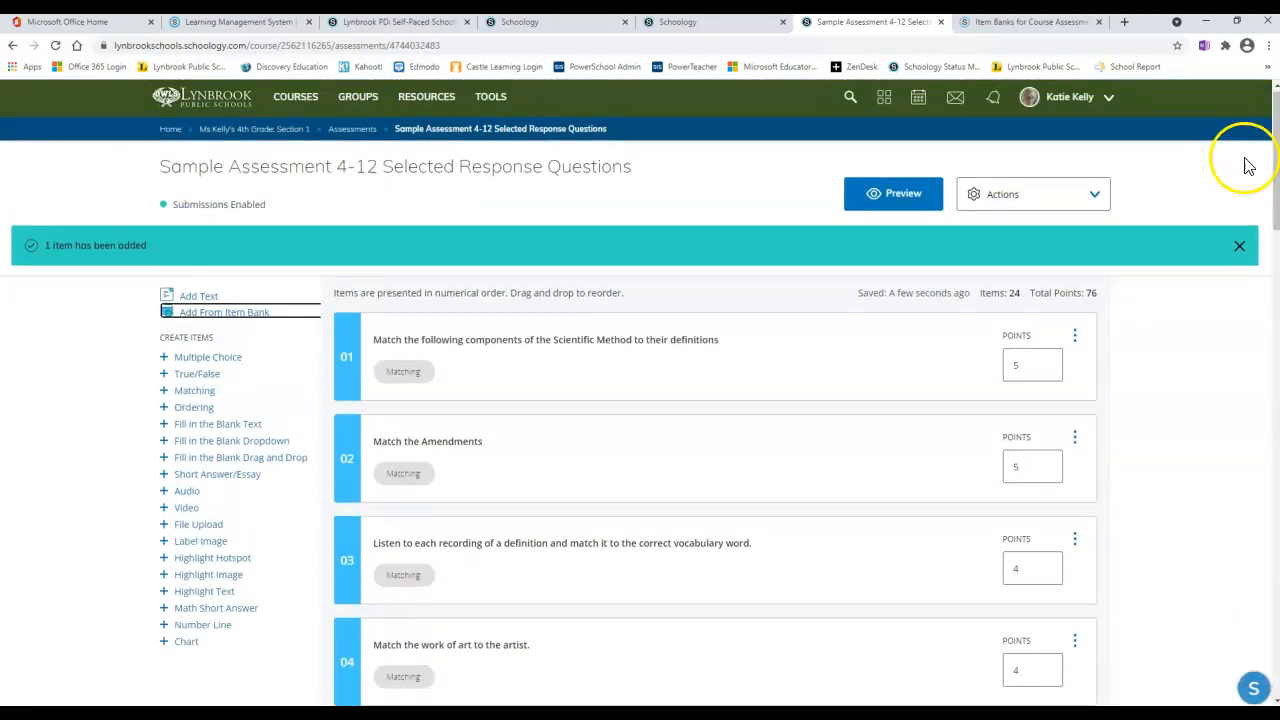
Step: Add both questions from the personal Grade 5 Math - Unit 1 item bank
left_click(224, 312)
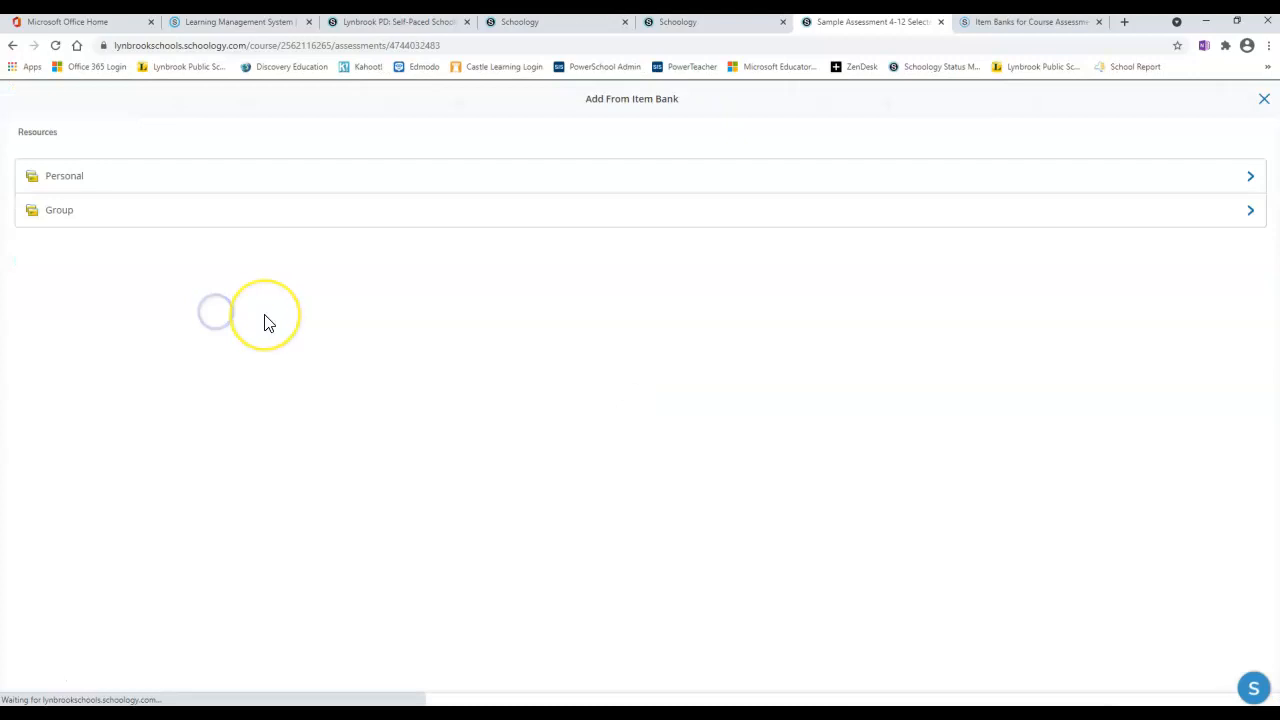
left_click(64, 175)
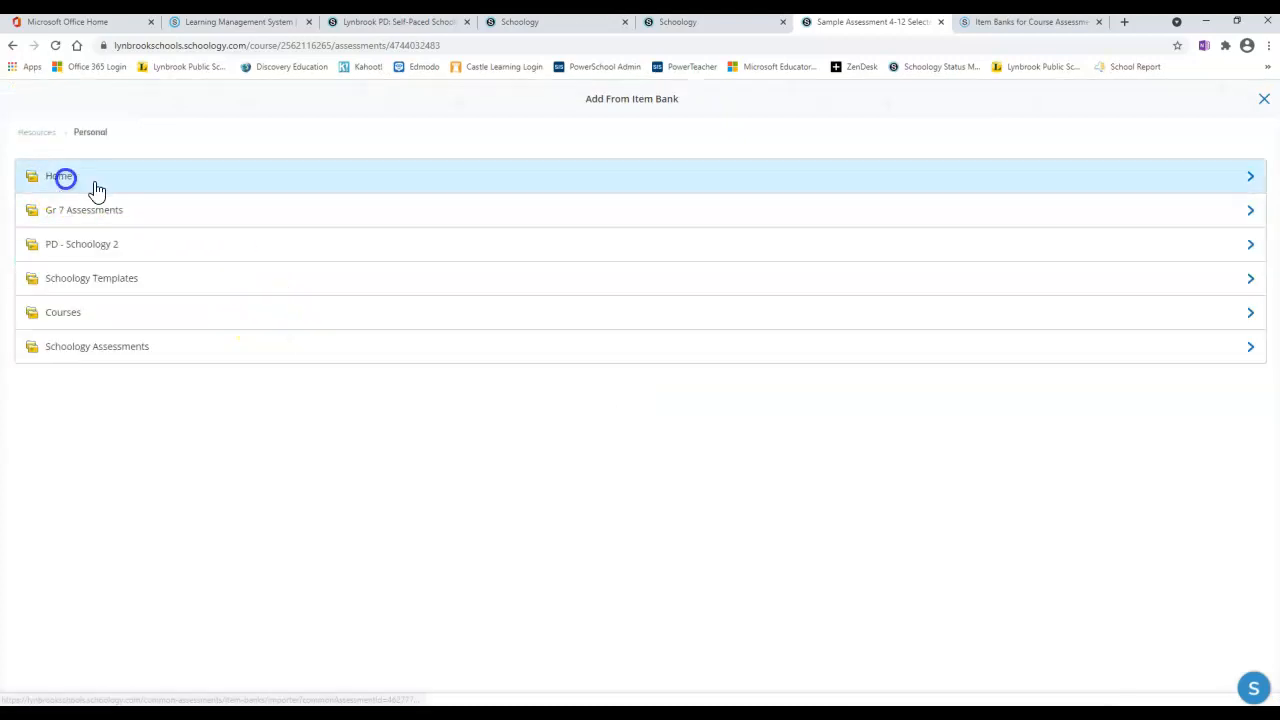
left_click(97, 346)
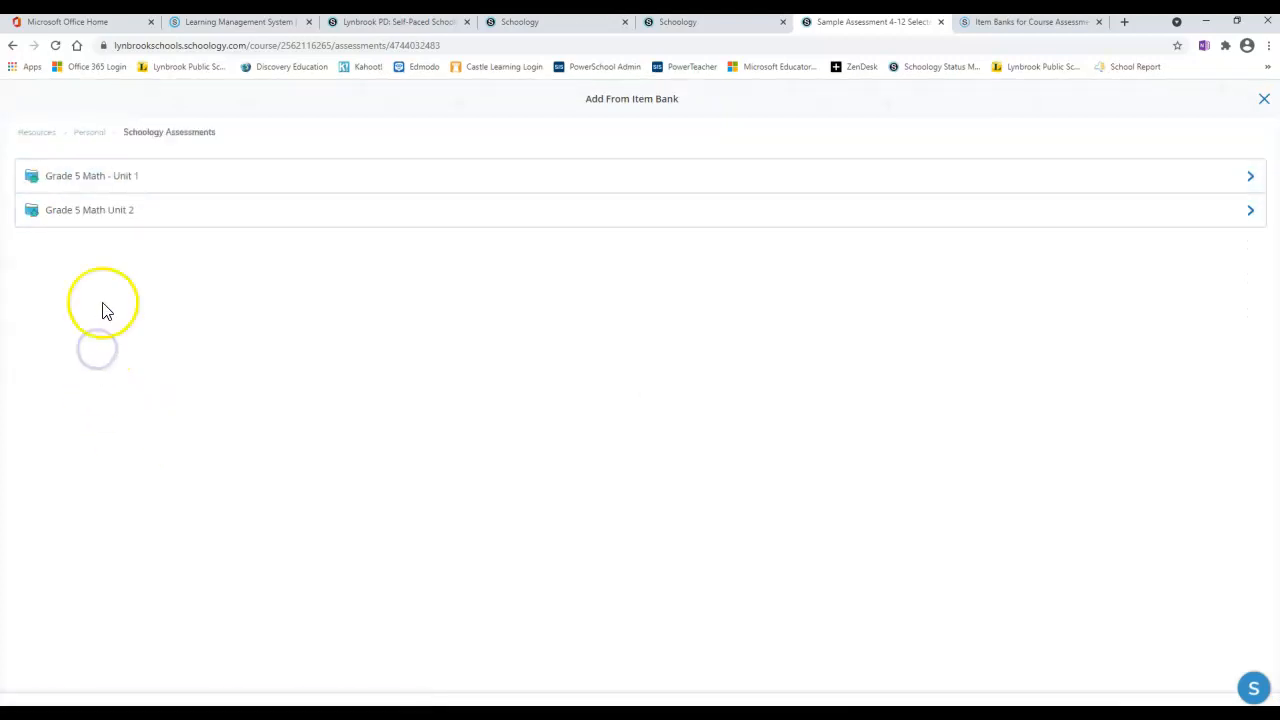
left_click(91, 175)
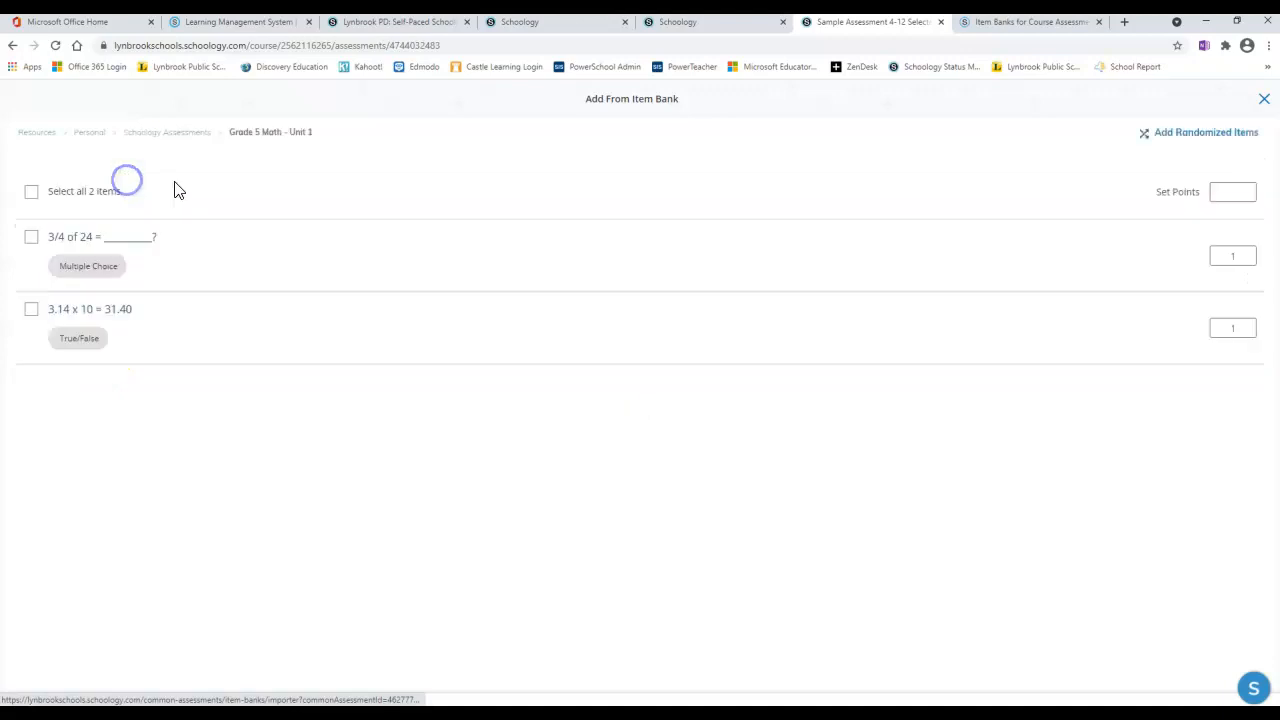
left_click(31, 191)
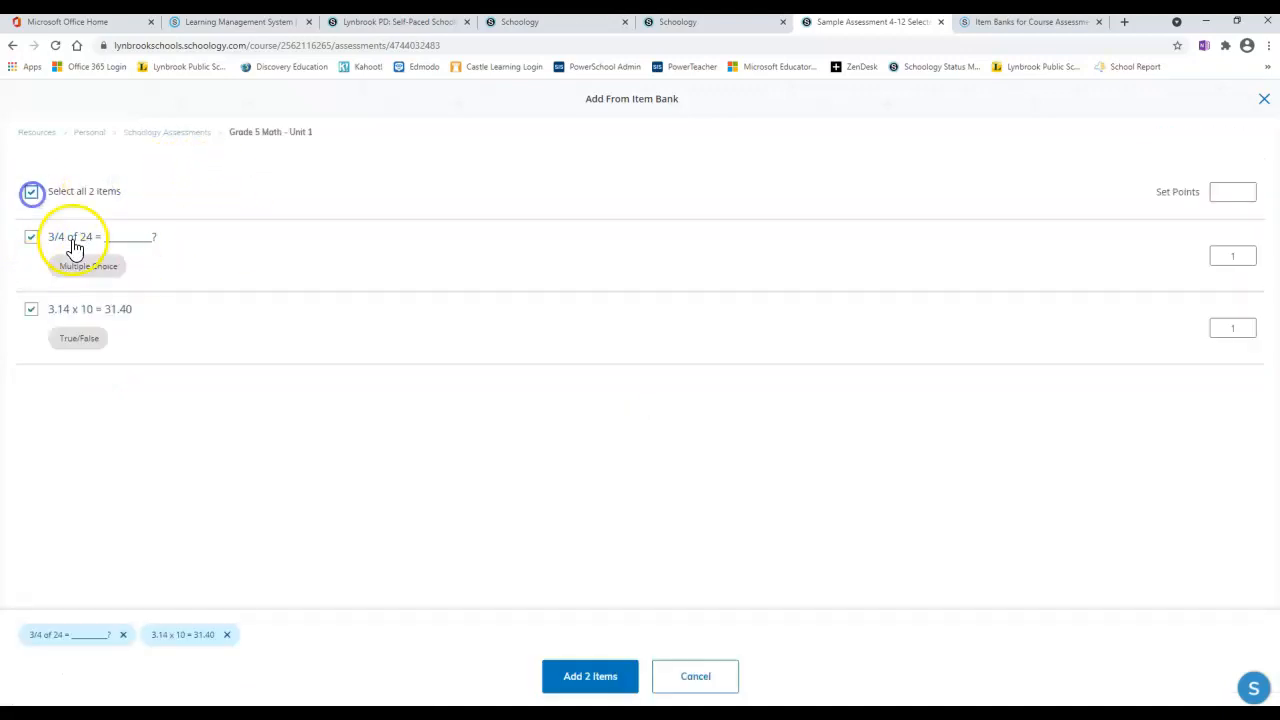
left_click(590, 676)
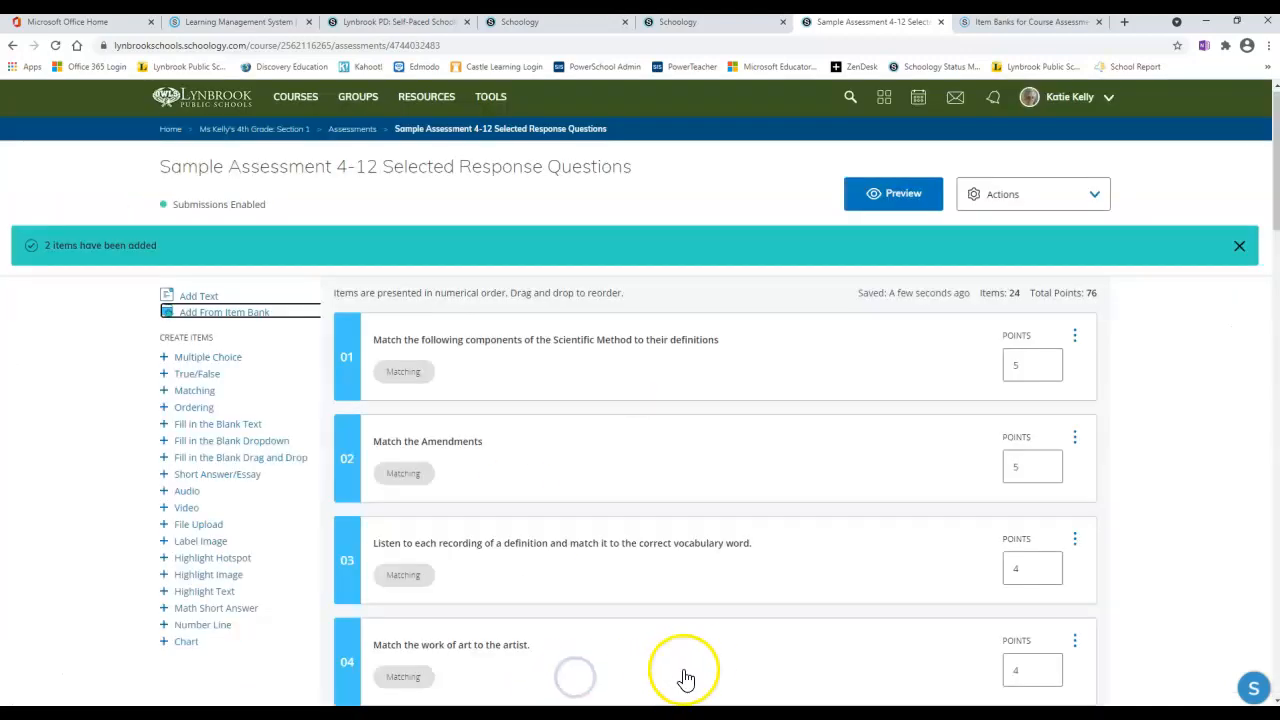
Step: Scroll to the bottom to view questions 24-26, including 3/4 of 24 and 3.14 x 10
scroll("down", 3)
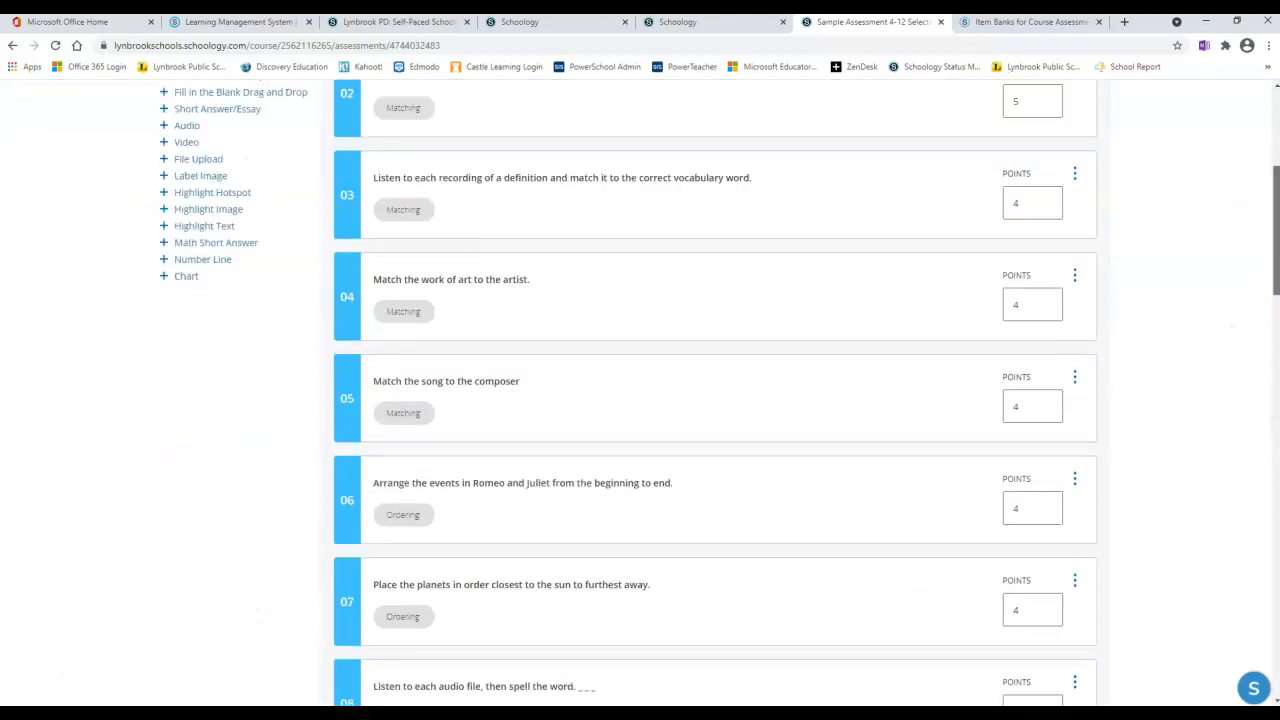
scroll("down", 3)
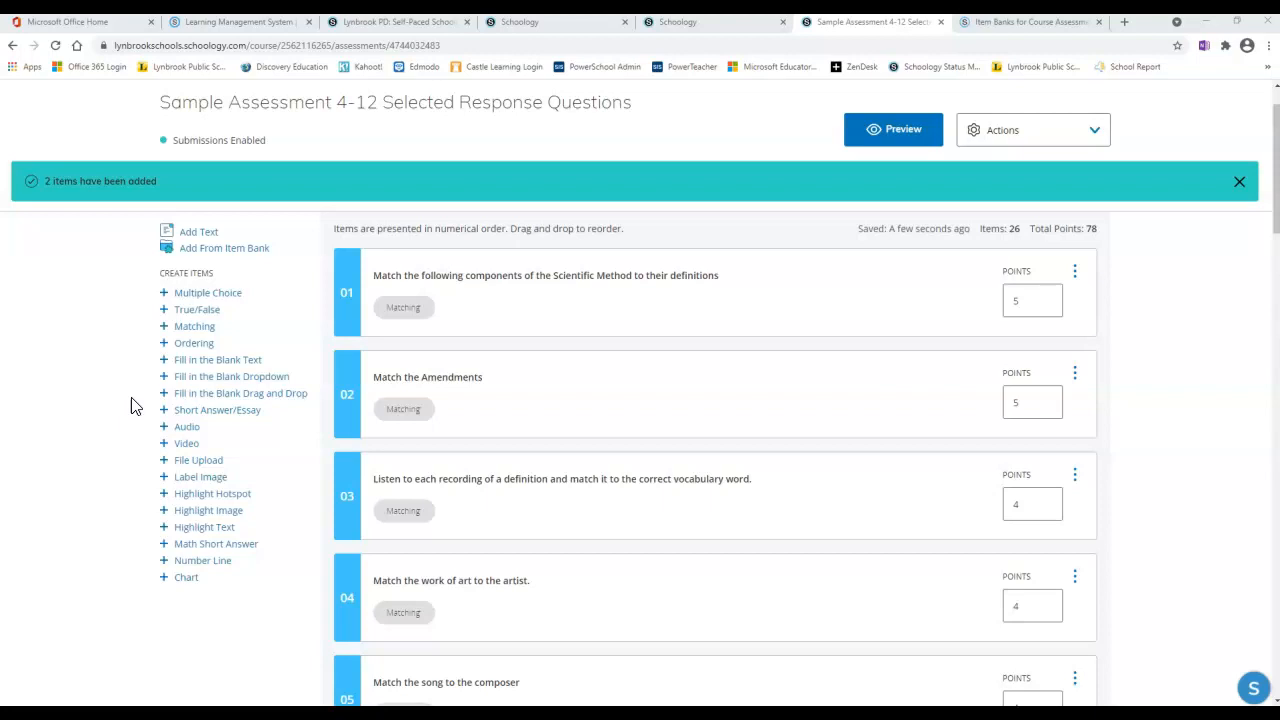
mouse_move(1227, 292)
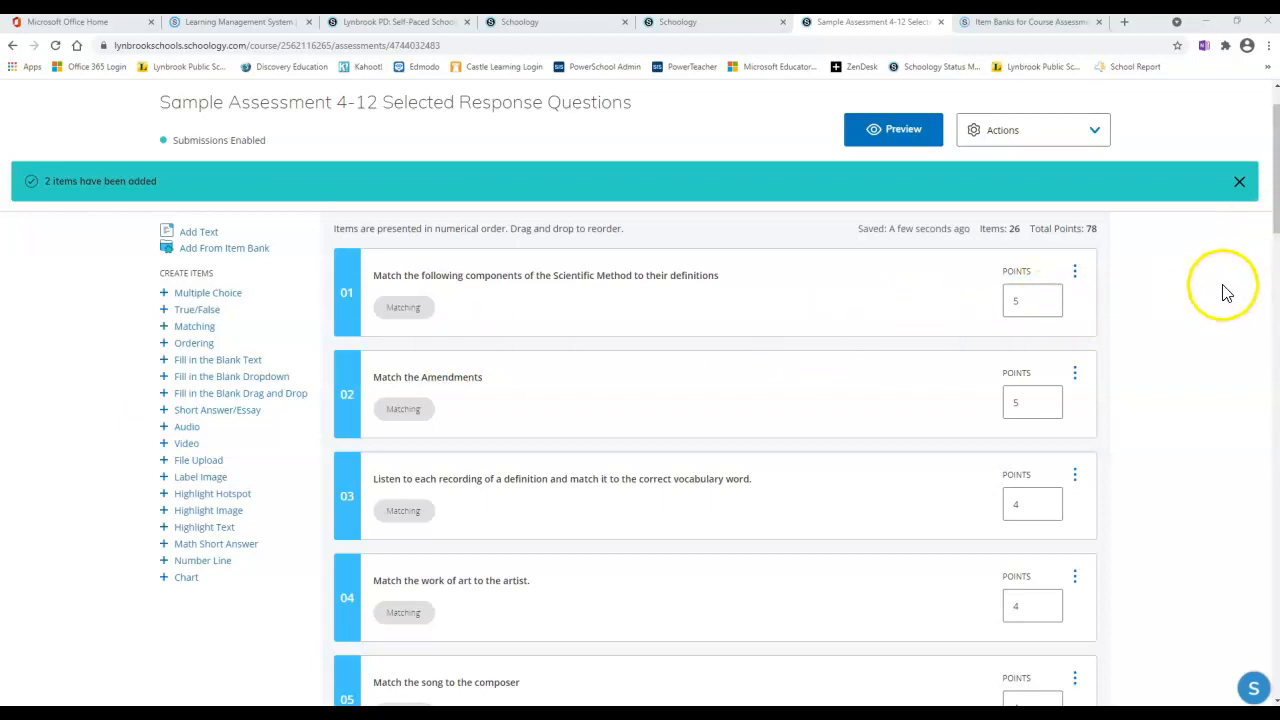
scroll("down", 3)
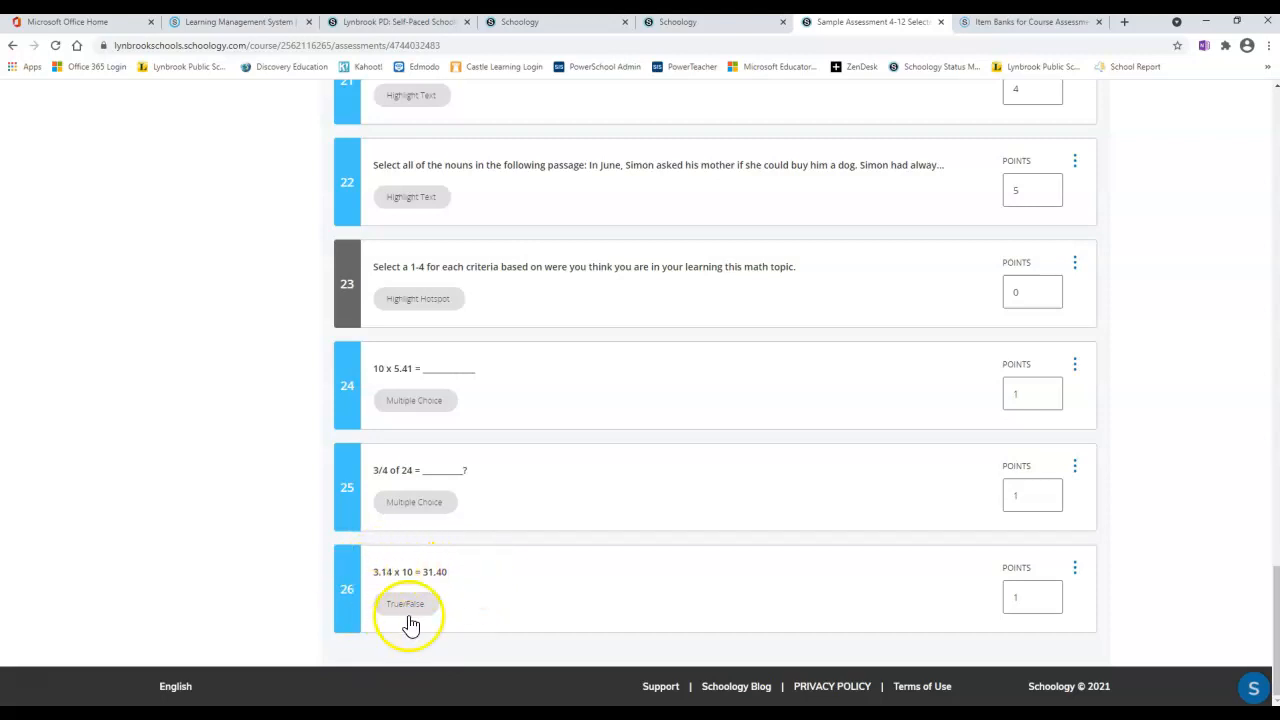
left_click(405, 603)
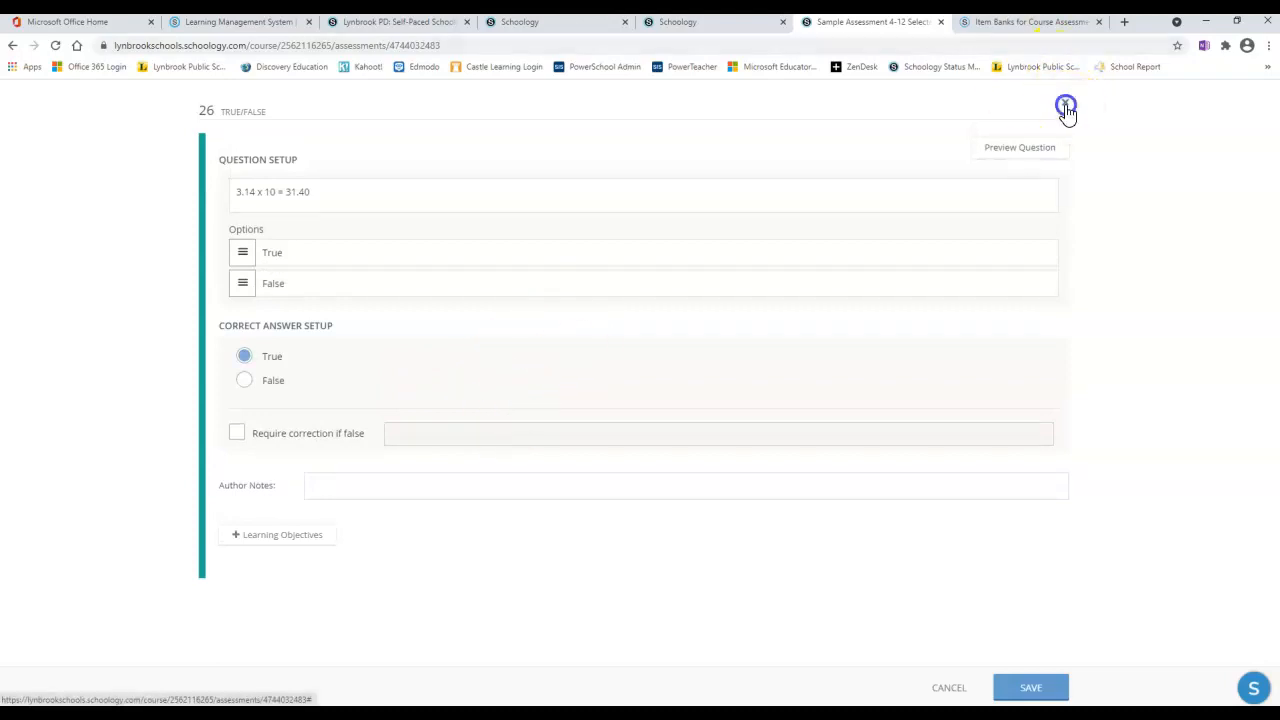
left_click(1066, 107)
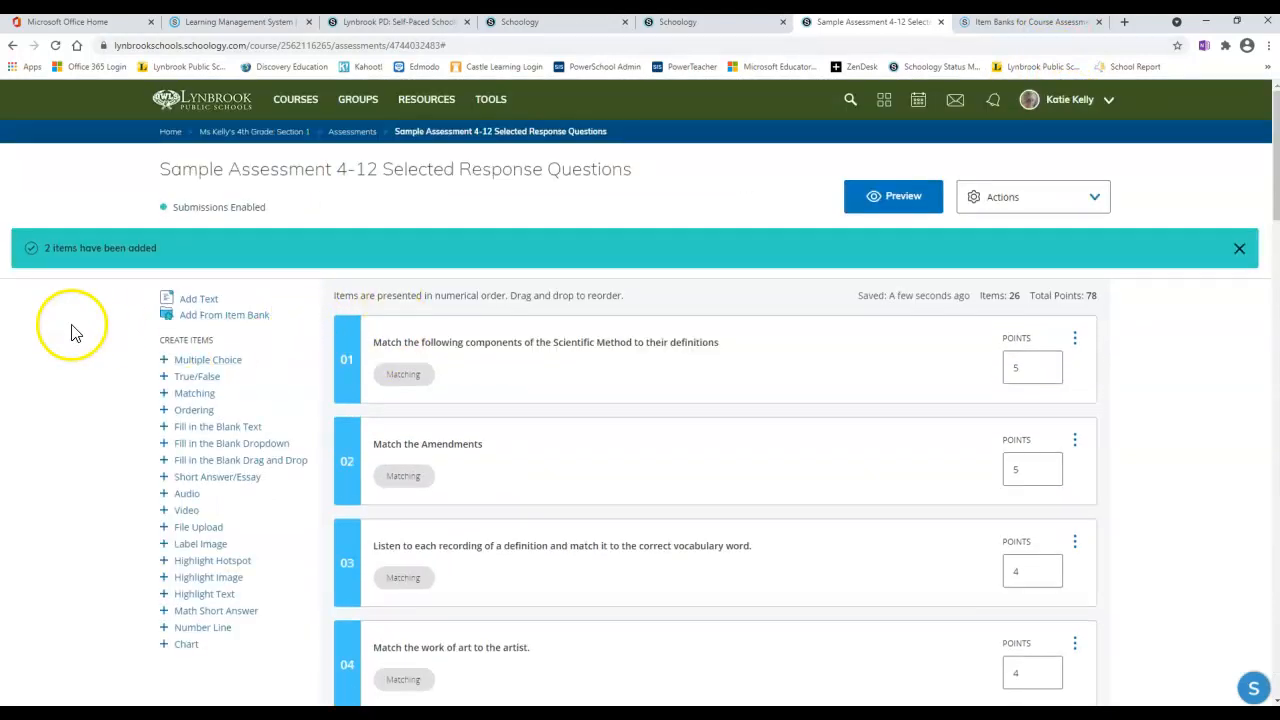
mouse_move(525, 370)
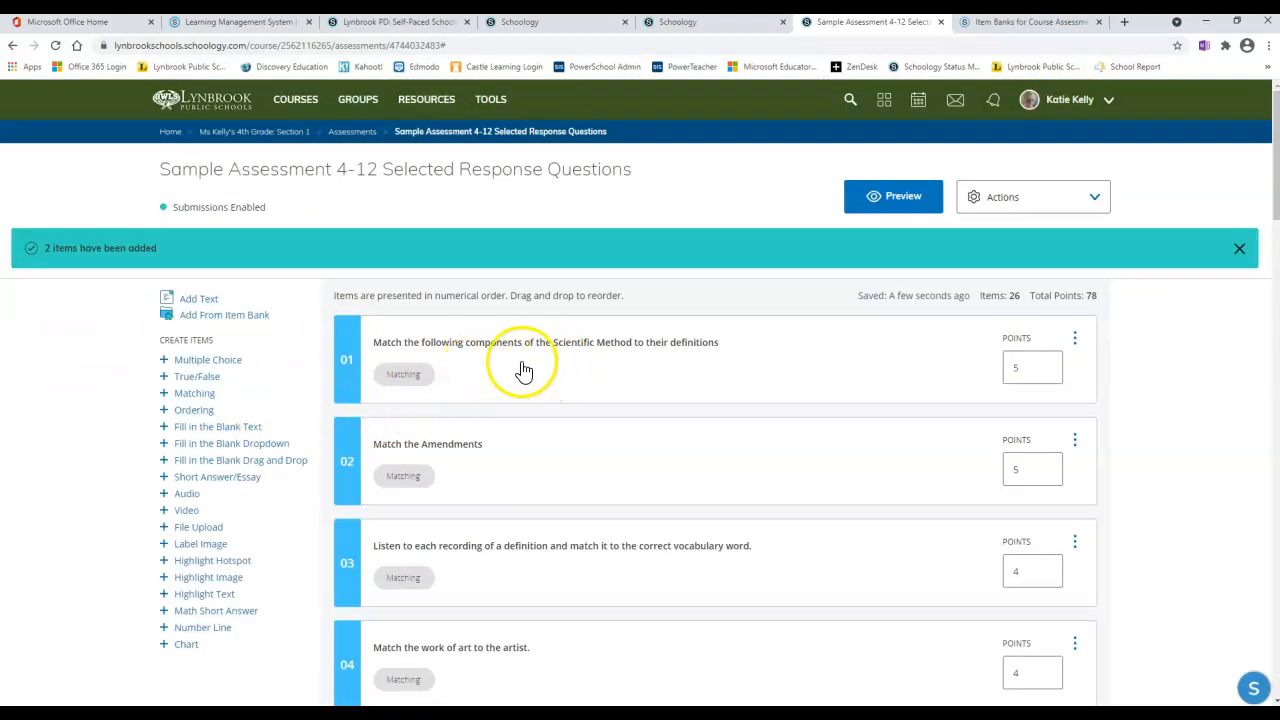
mouse_move(445, 415)
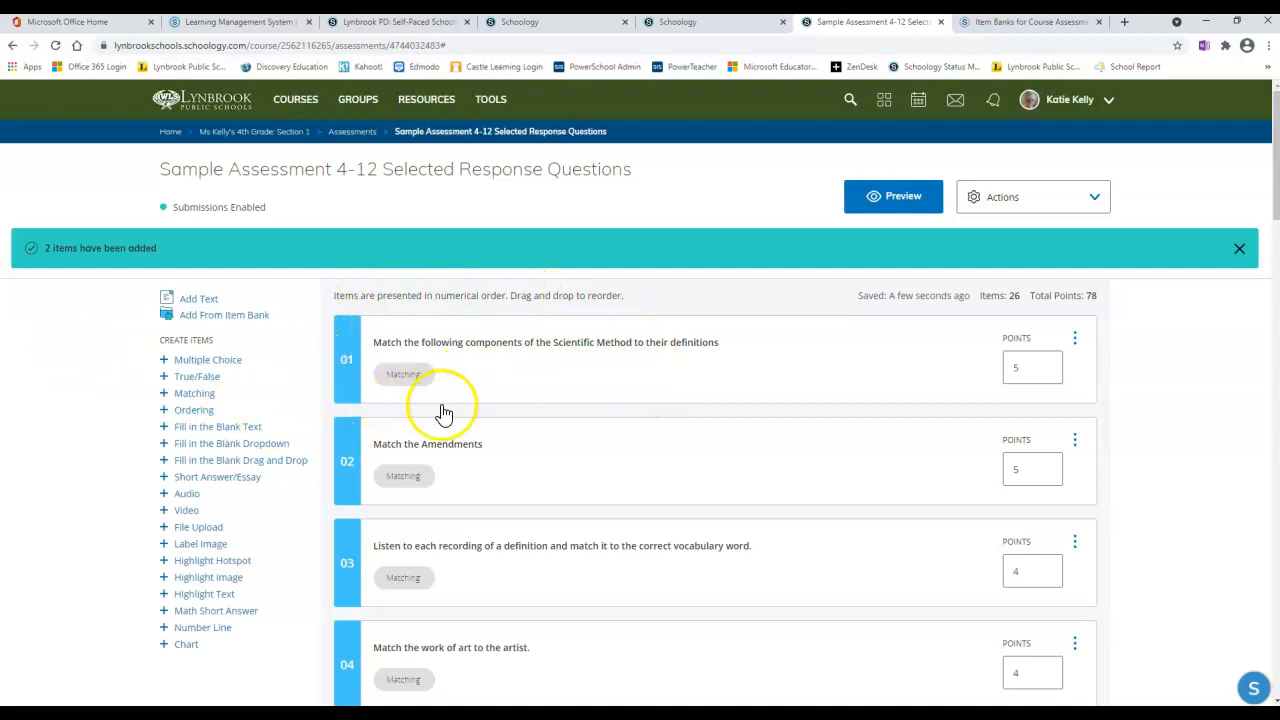
mouse_move(605, 383)
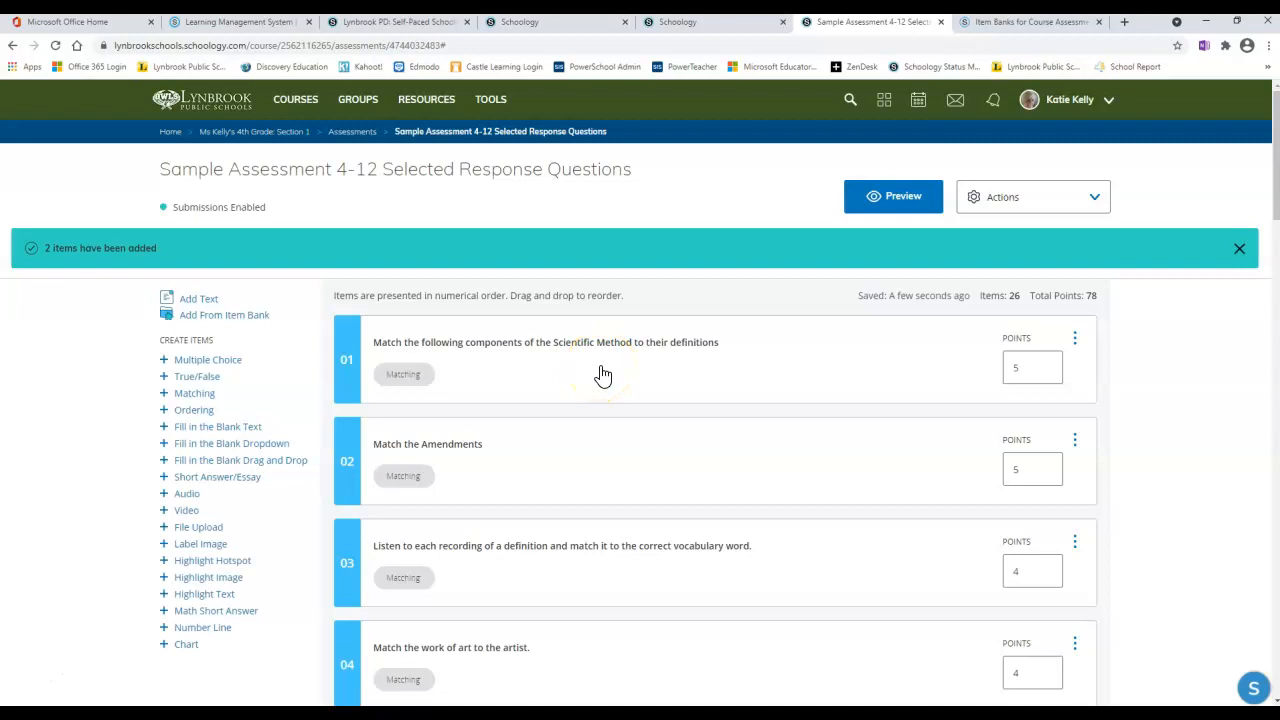
mouse_move(325, 370)
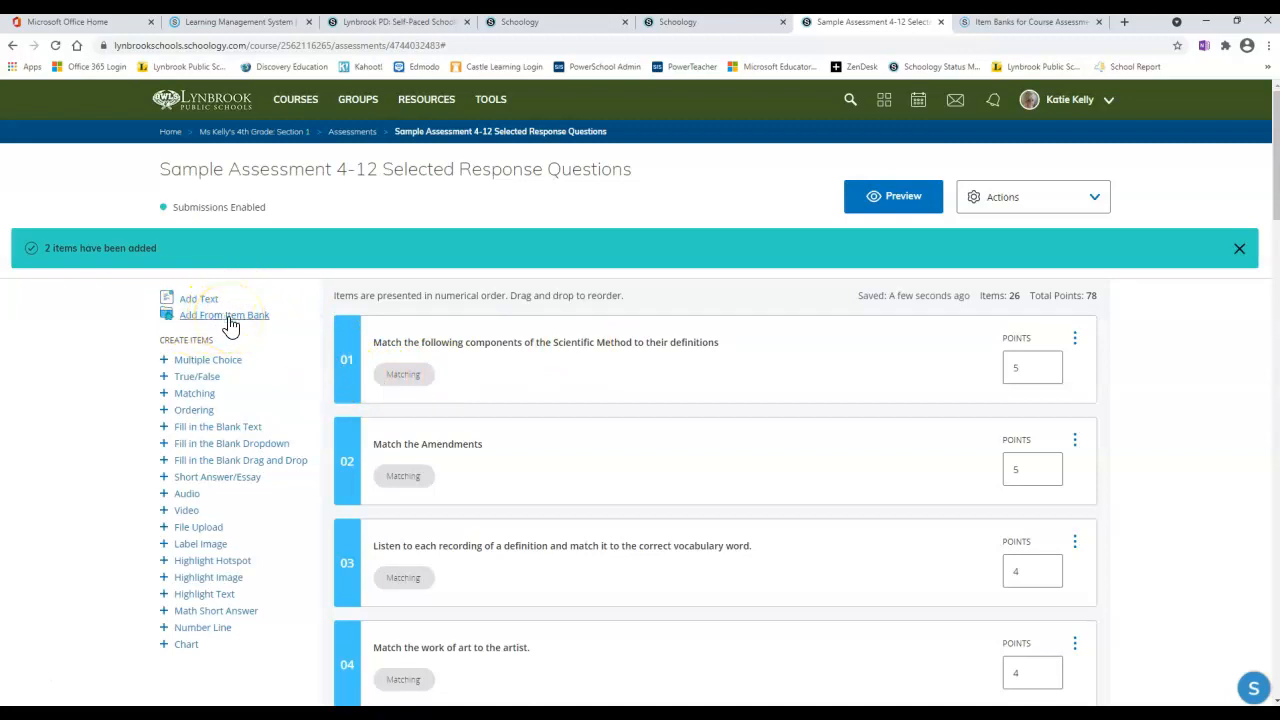
mouse_move(505, 415)
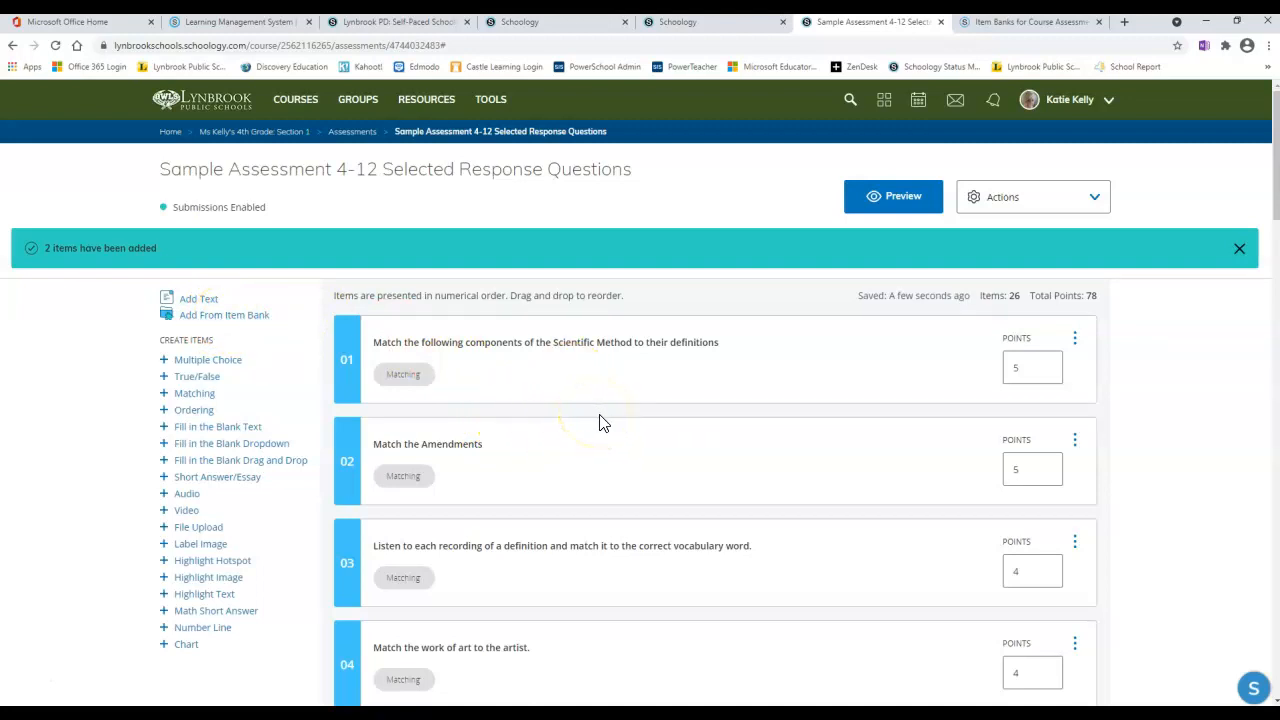
mouse_move(40, 388)
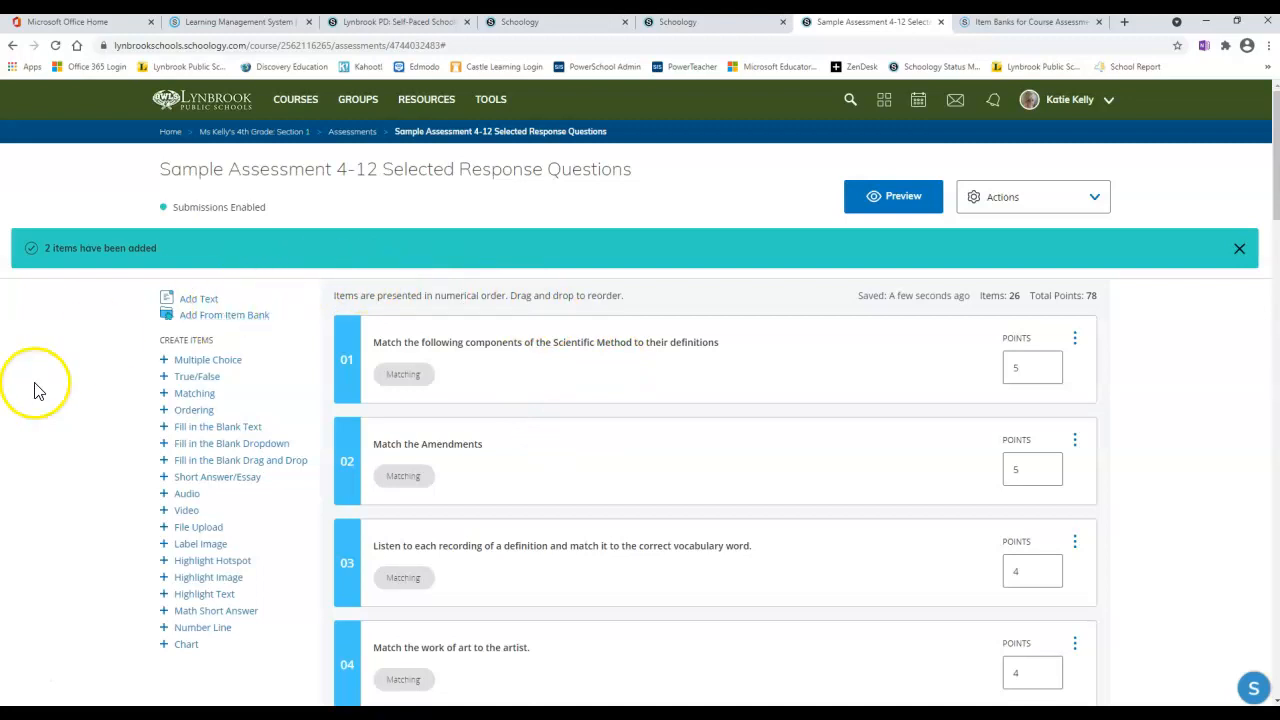
mouse_move(30, 690)
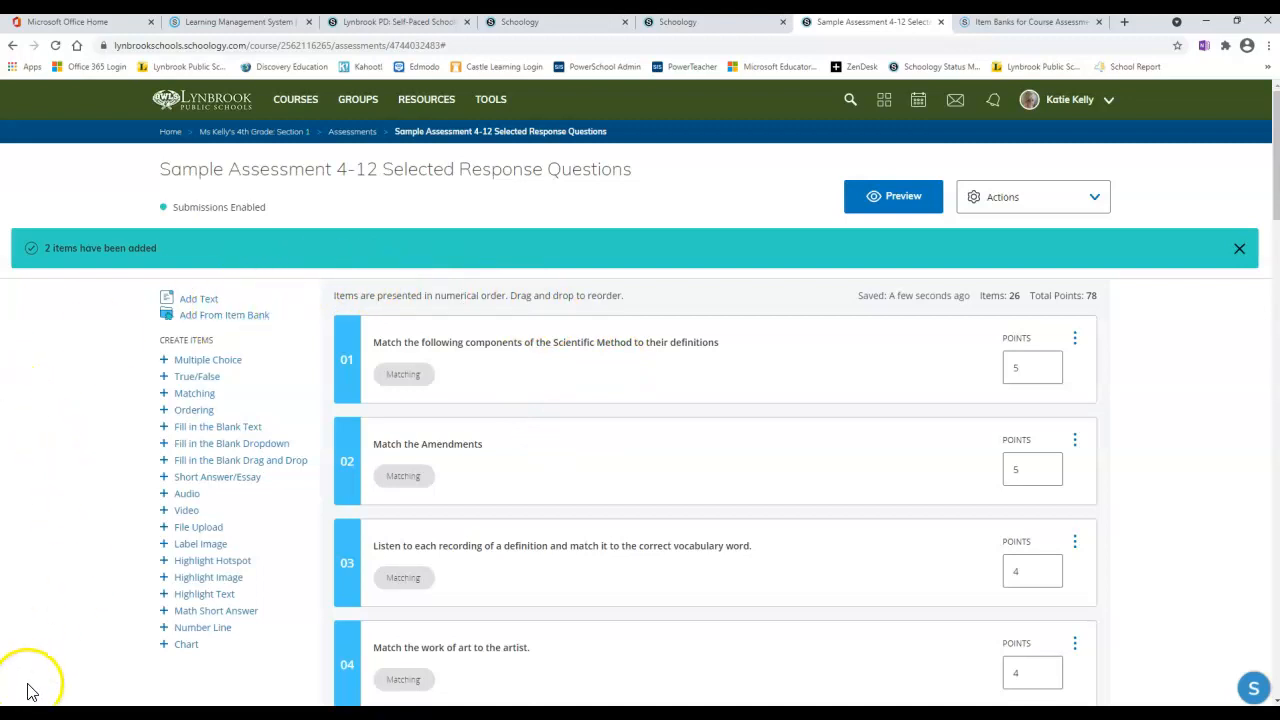
mouse_move(33, 688)
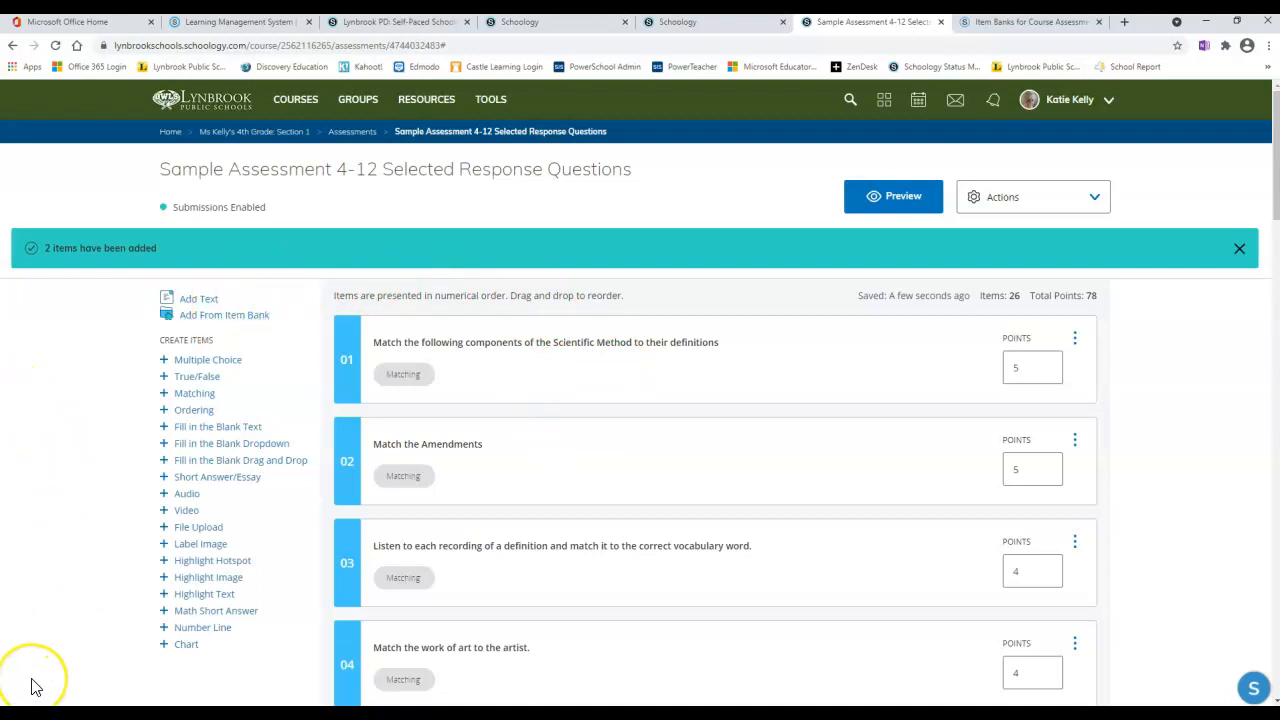